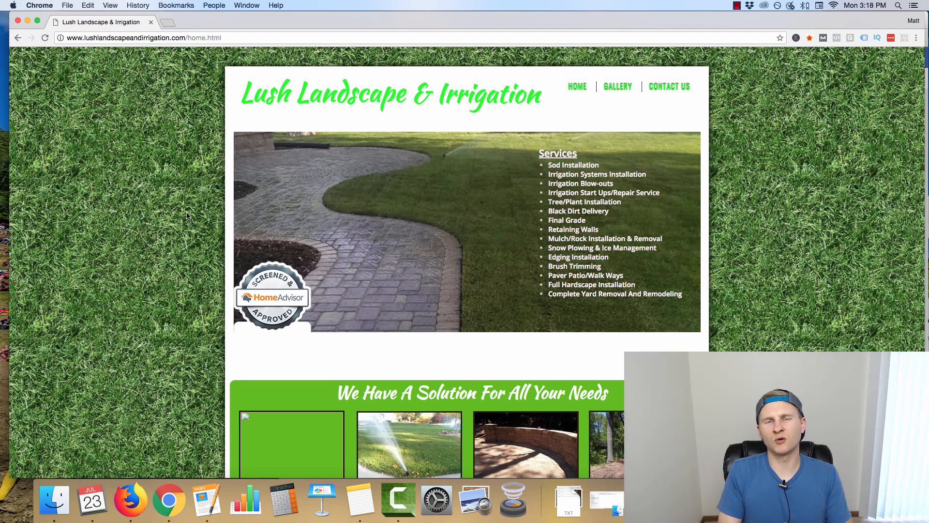
pyautogui.moveTo(390, 102)
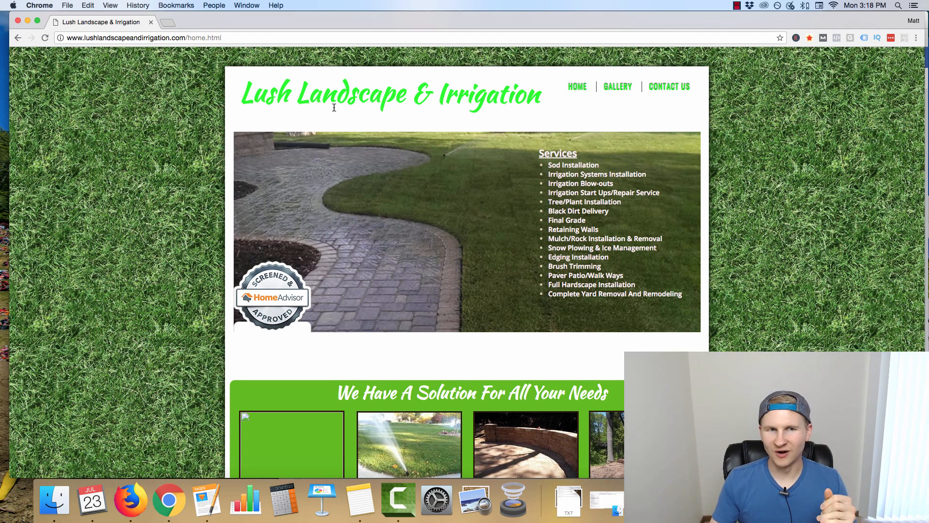
# Review the home page's services list and check for a Facebook pixel (none found)
pyautogui.scroll(-3)
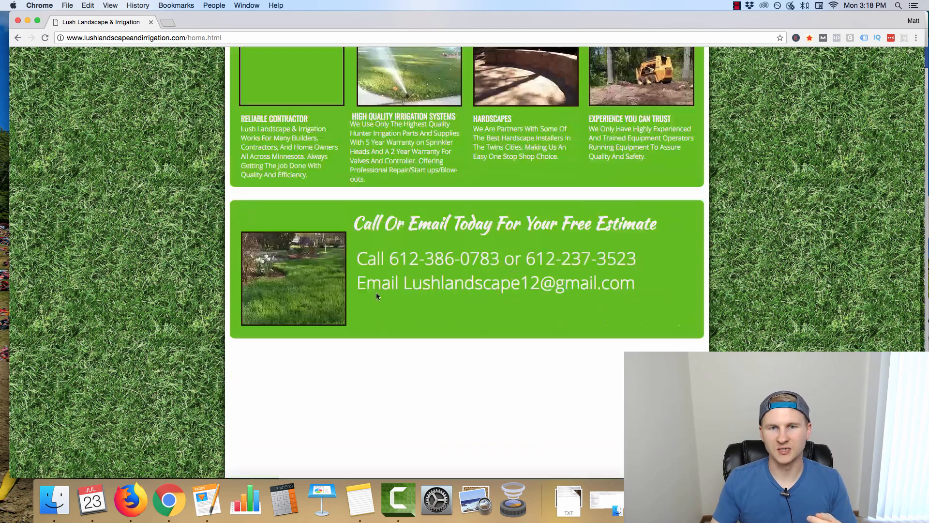
pyautogui.scroll(-3)
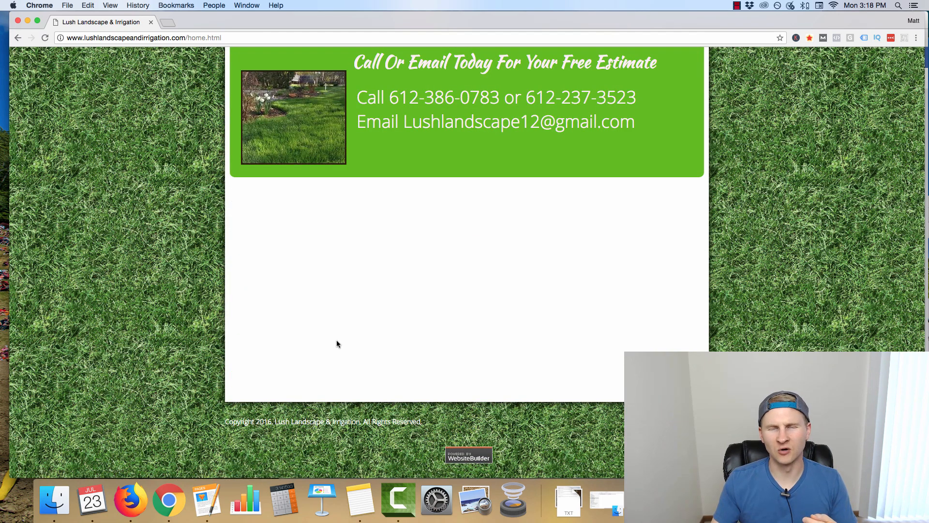
pyautogui.scroll(3)
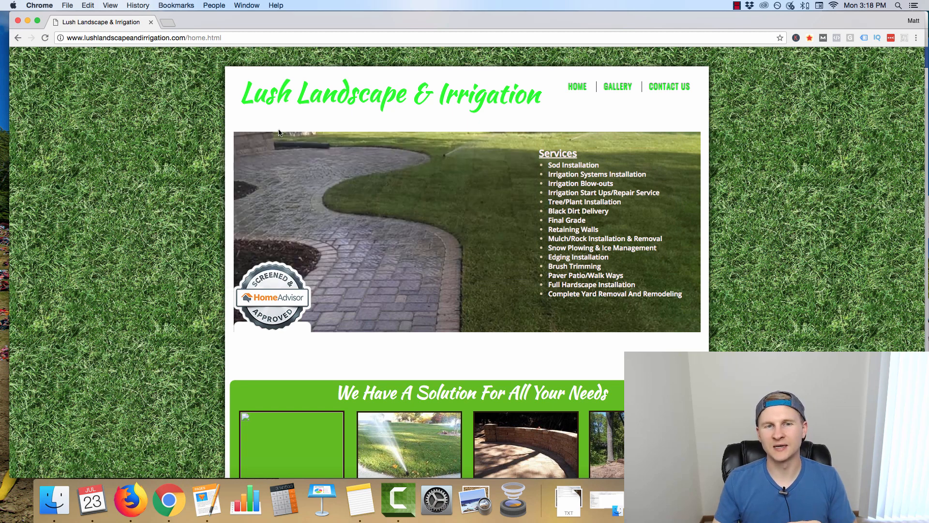
pyautogui.moveTo(283, 123)
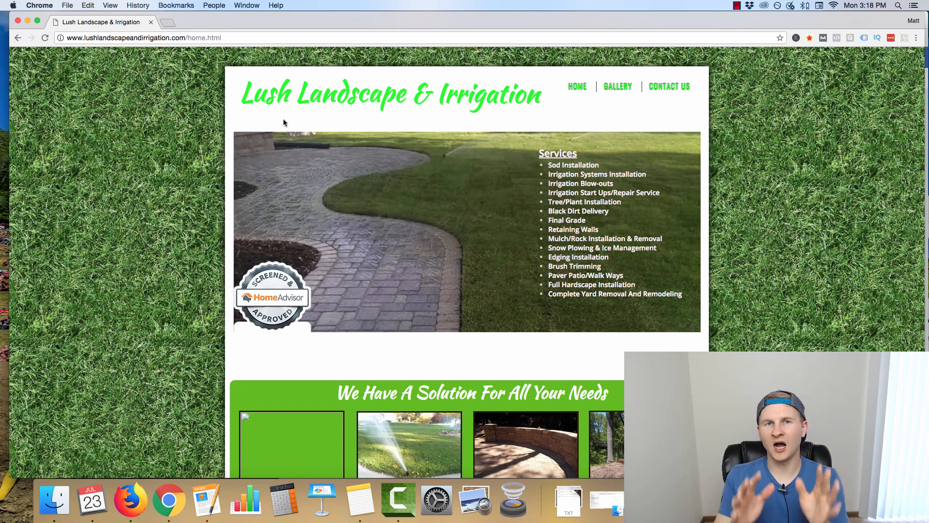
pyautogui.moveTo(301, 122)
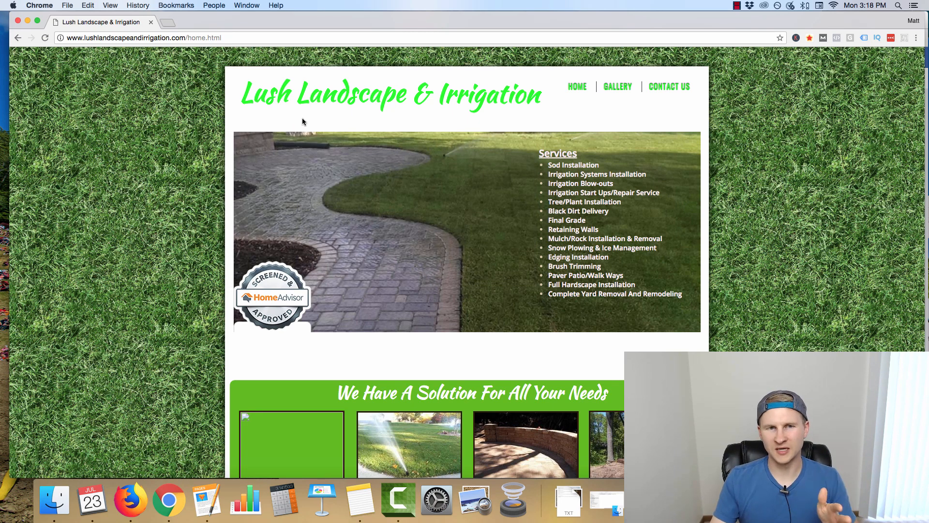
pyautogui.moveTo(293, 129)
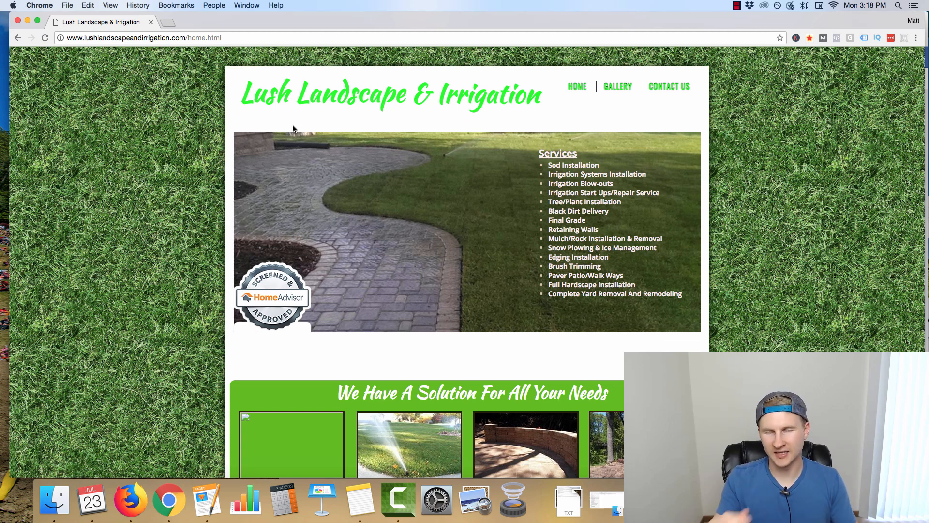
pyautogui.moveTo(290, 136)
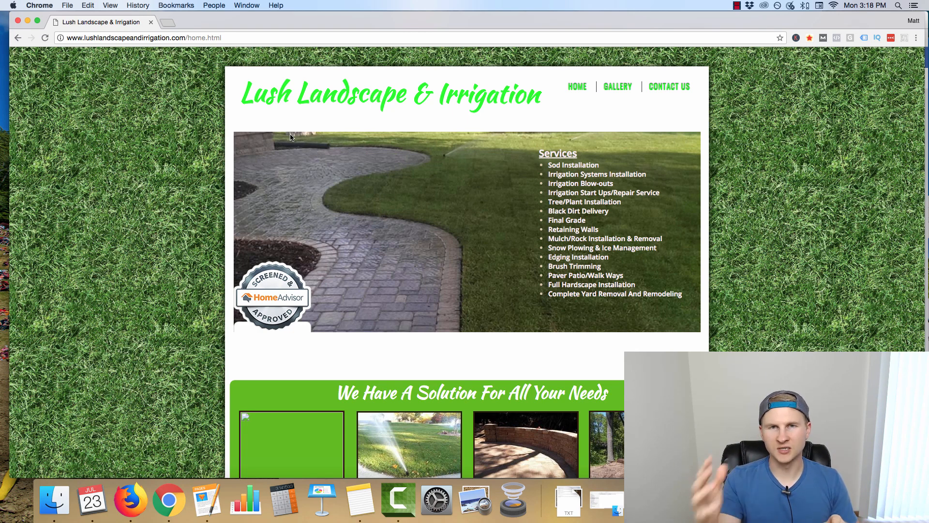
pyautogui.moveTo(321, 111)
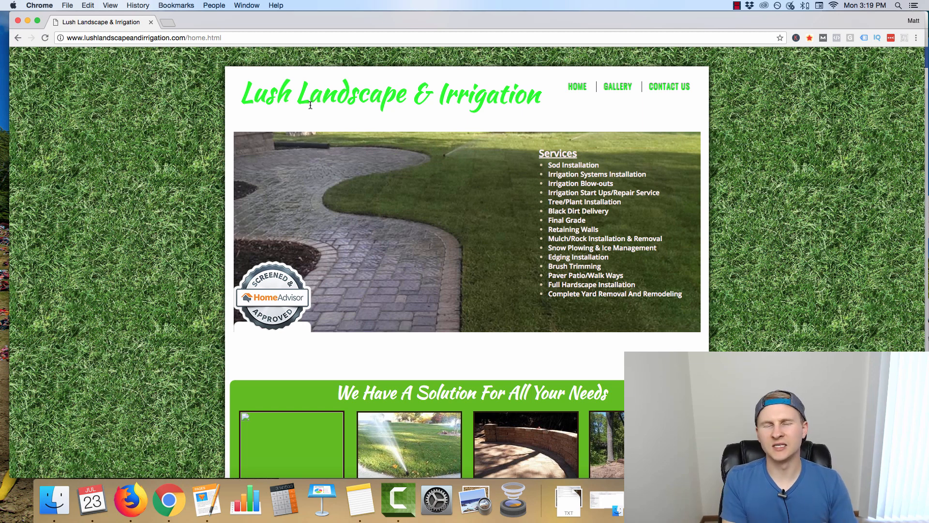
pyautogui.moveTo(260, 107)
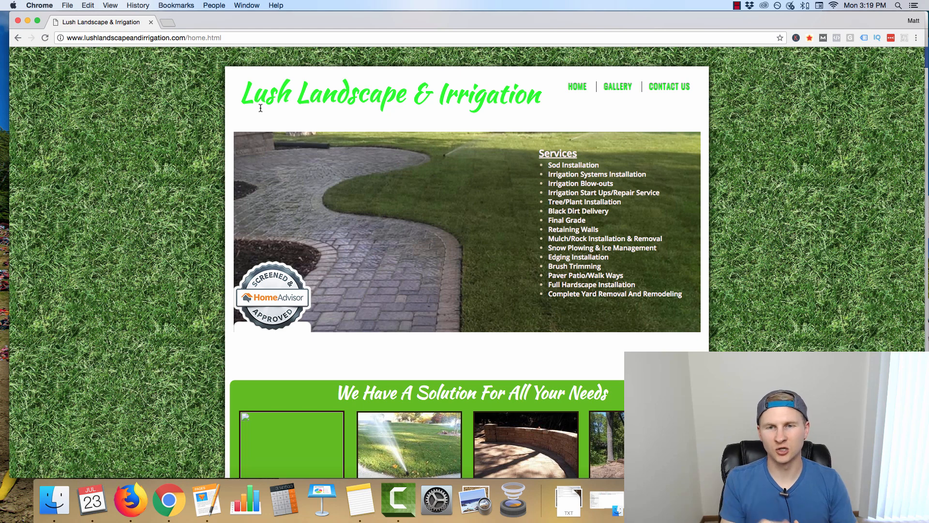
pyautogui.moveTo(287, 62)
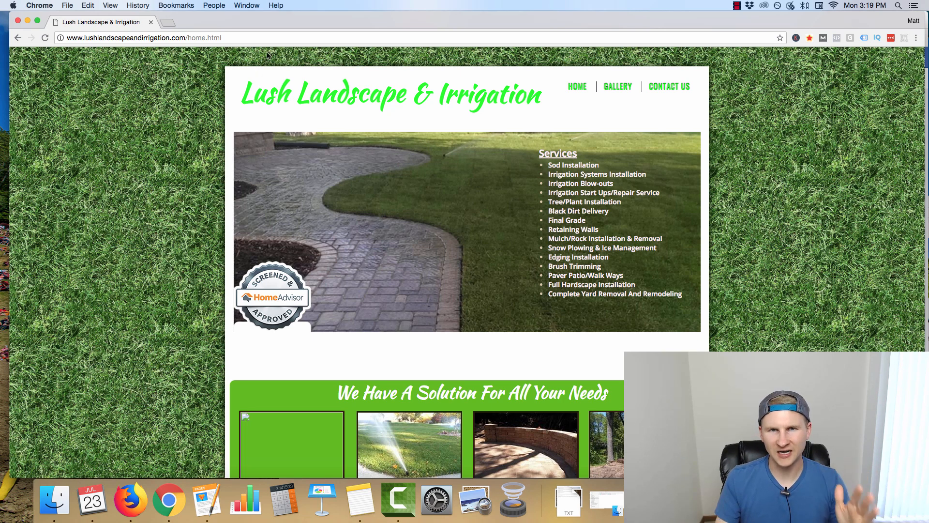
pyautogui.moveTo(250, 94)
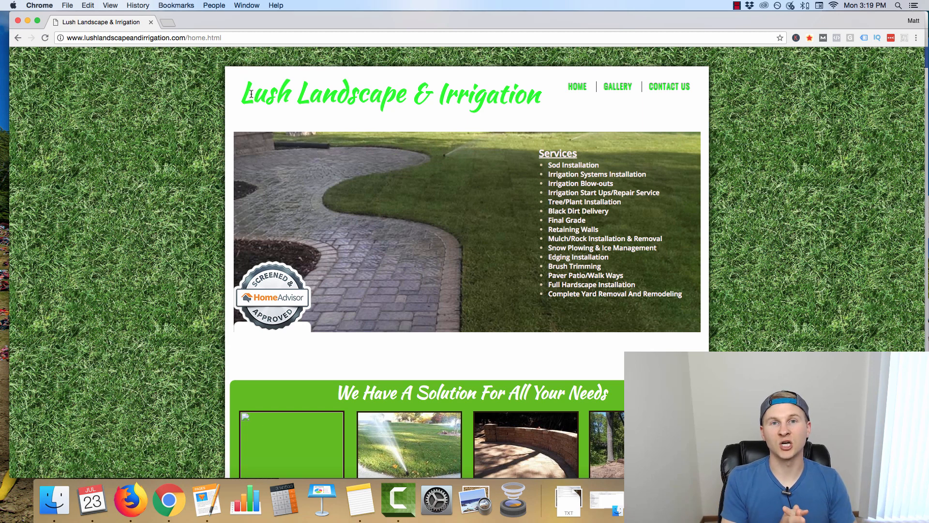
pyautogui.moveTo(503, 77)
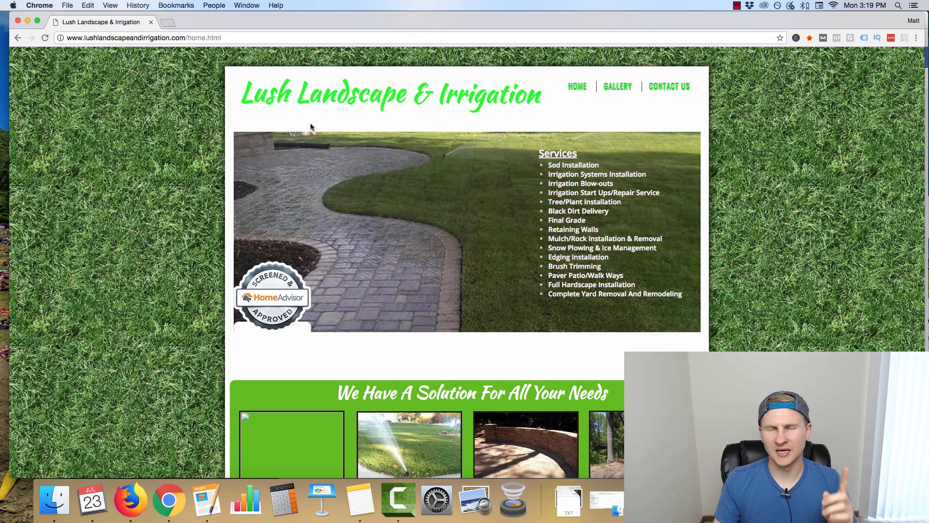
pyautogui.click(835, 38)
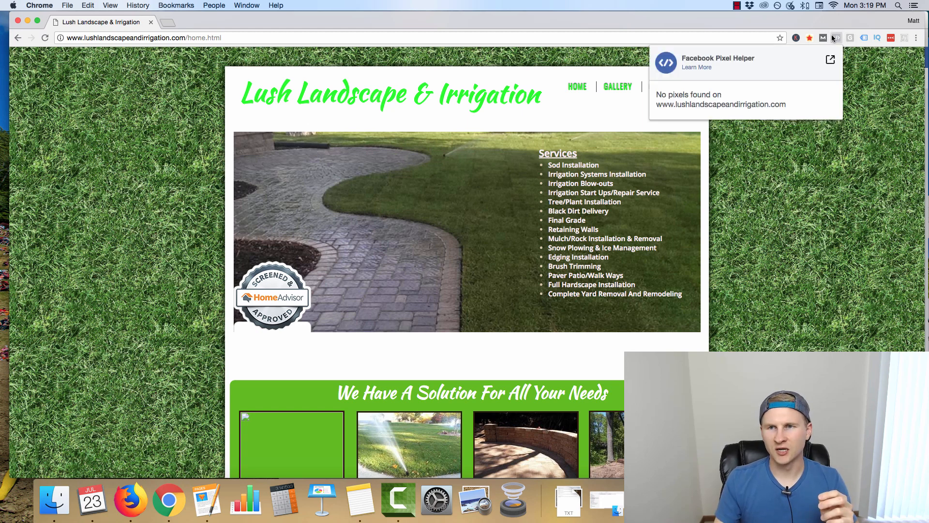
pyautogui.moveTo(653, 97)
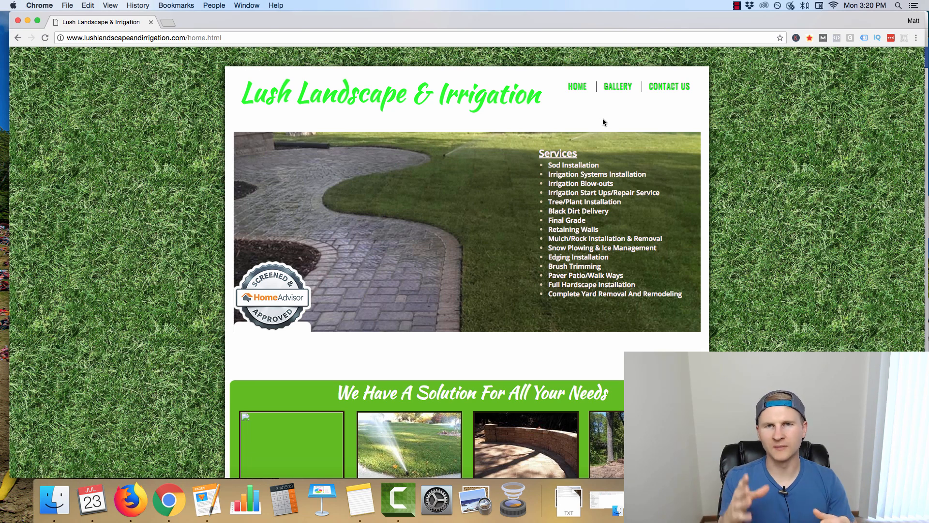
pyautogui.moveTo(581, 141)
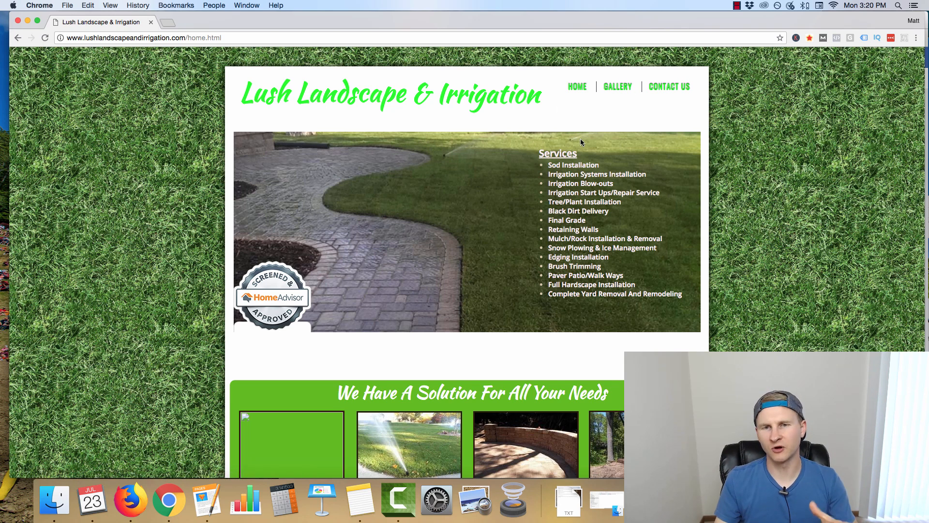
pyautogui.scroll(-3)
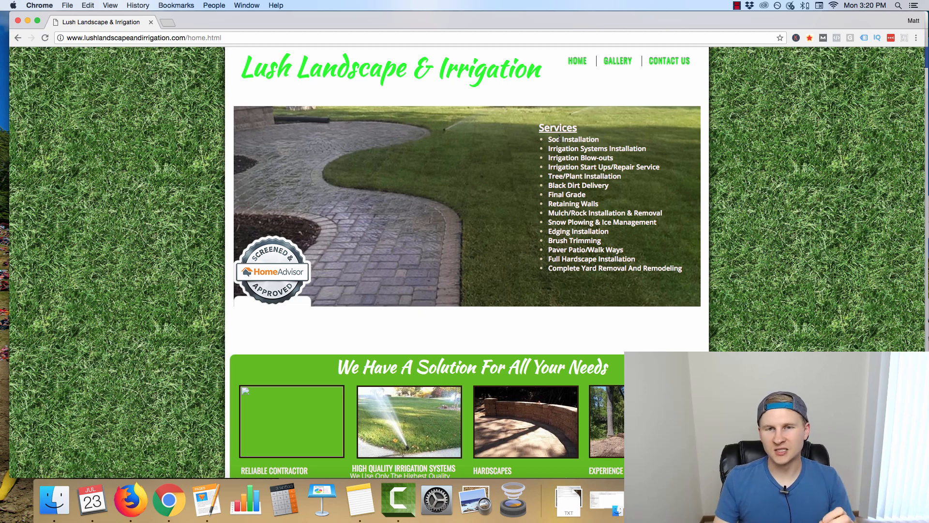
pyautogui.moveTo(480, 218)
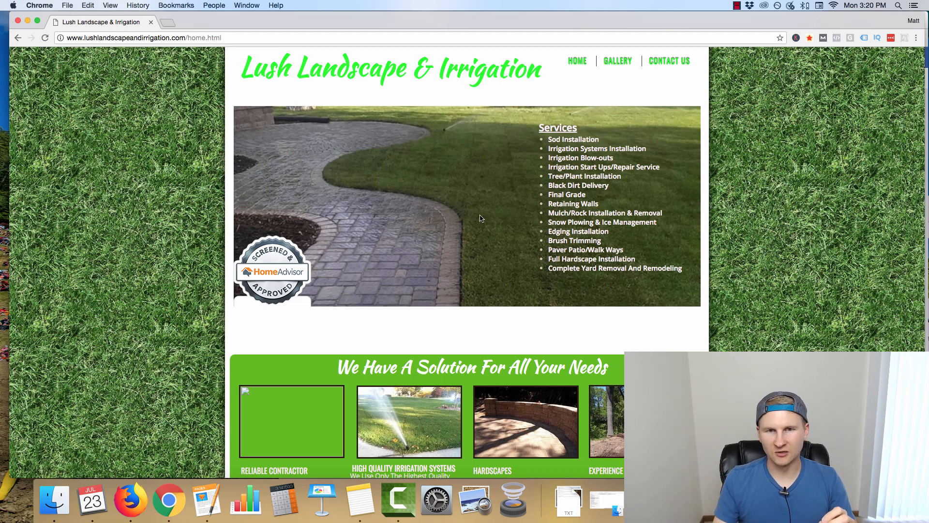
pyautogui.moveTo(505, 168)
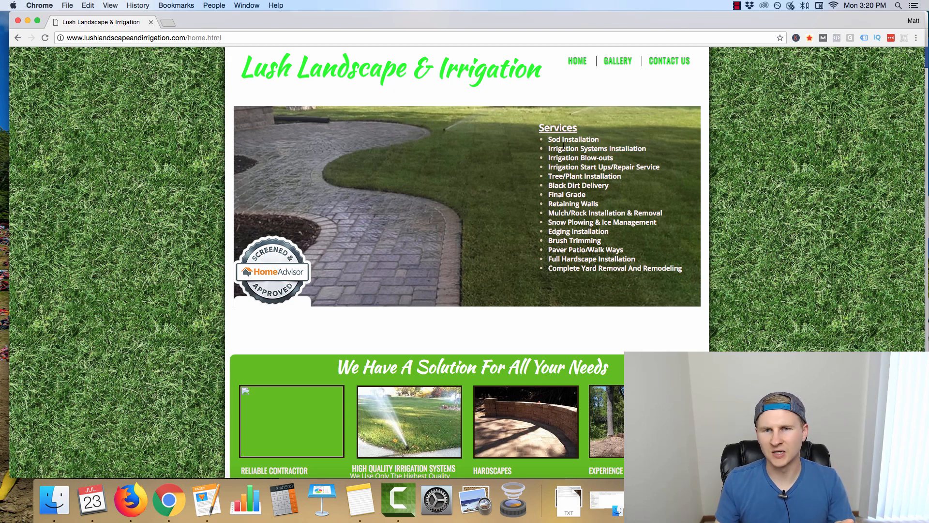
pyautogui.doubleClick(579, 158)
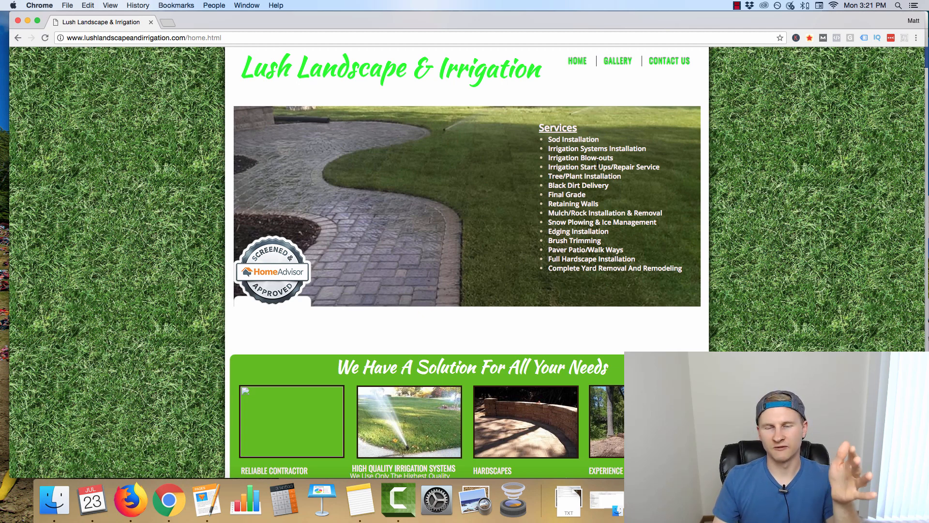
pyautogui.moveTo(583, 103)
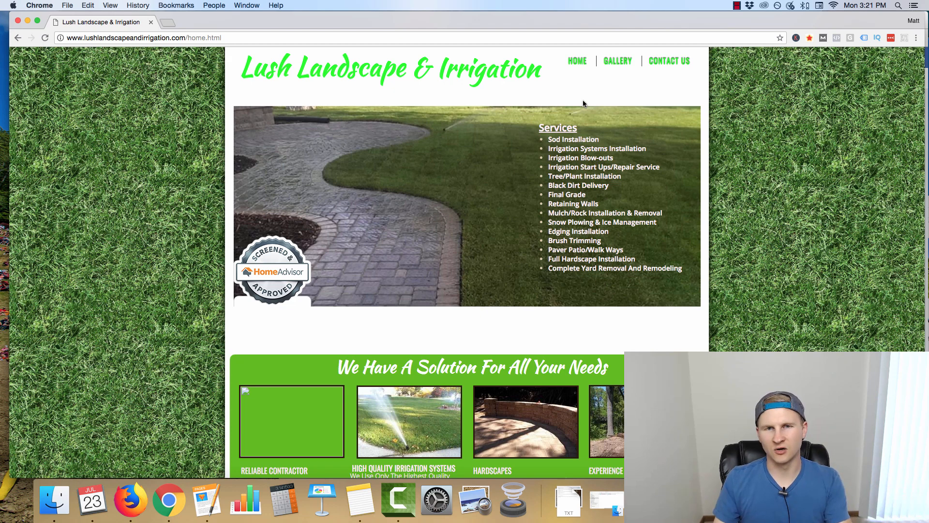
pyautogui.moveTo(533, 160)
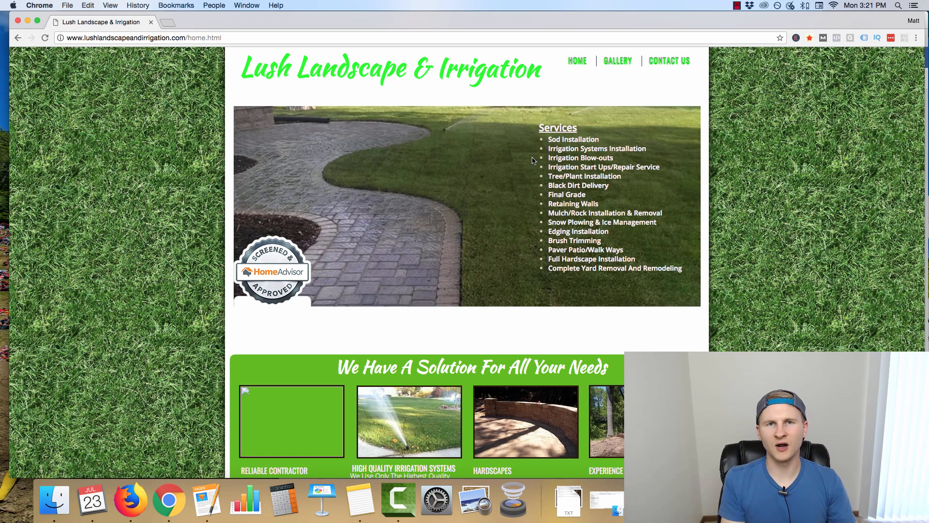
pyautogui.moveTo(545, 191)
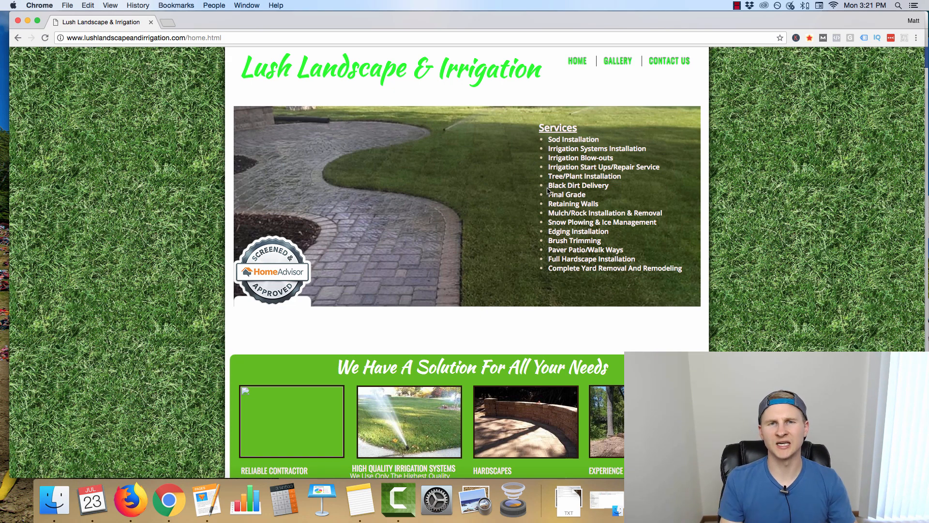
pyautogui.moveTo(532, 171)
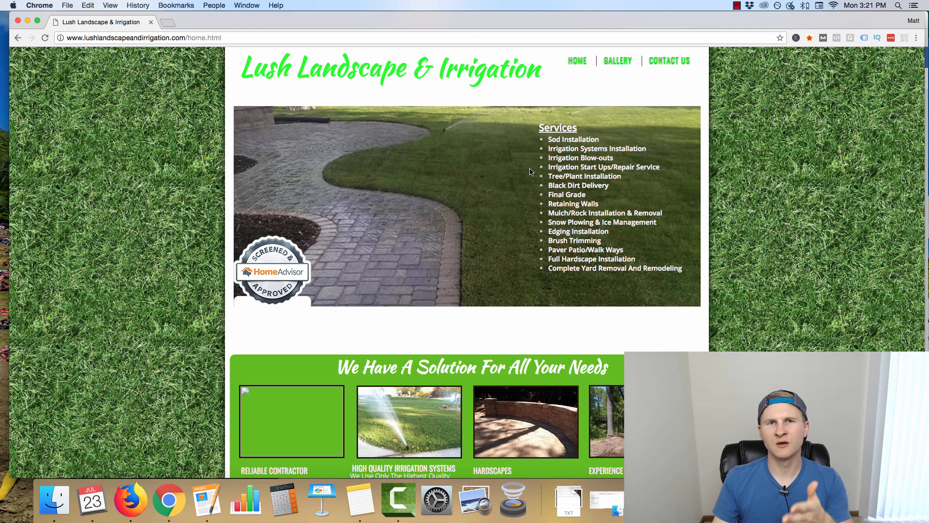
pyautogui.moveTo(504, 102)
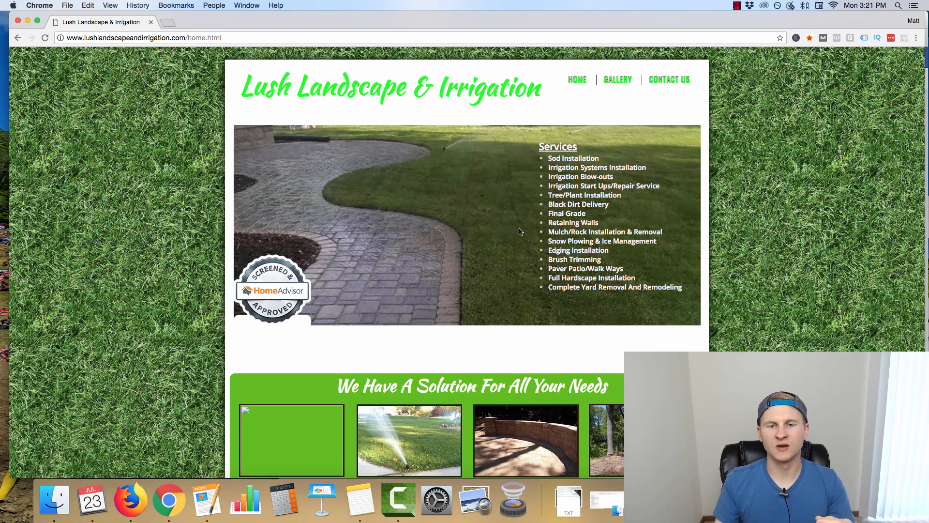
# View the HomeAdvisor profile's 4.73 rating from 39 reviews, then return to the home page
pyautogui.scroll(-3)
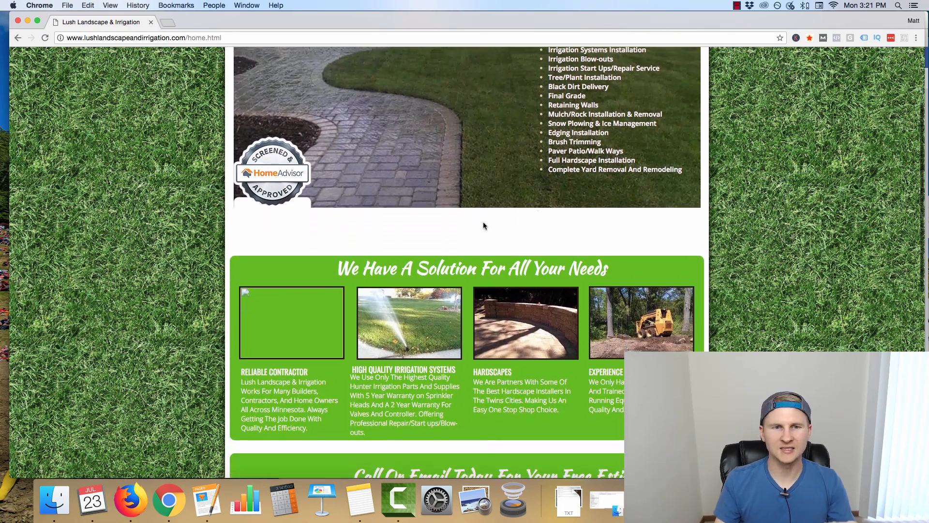
pyautogui.scroll(3)
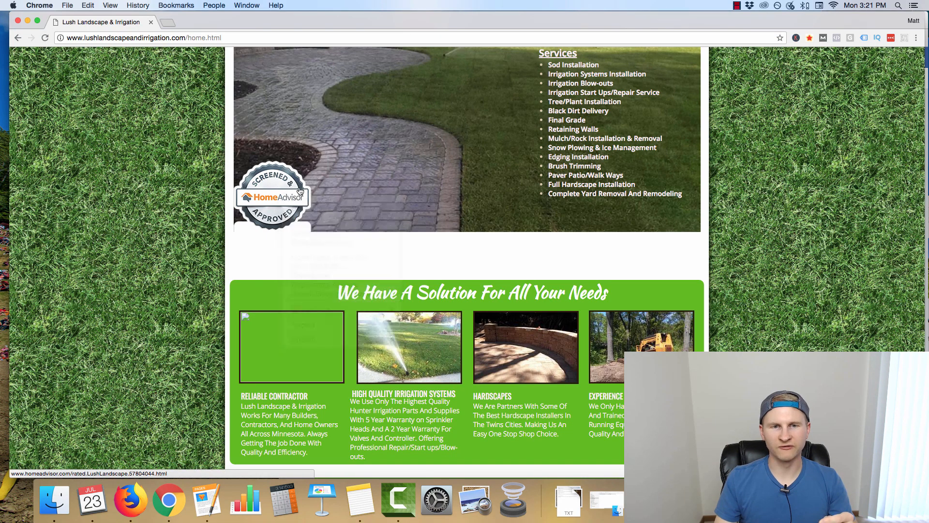
pyautogui.click(272, 196)
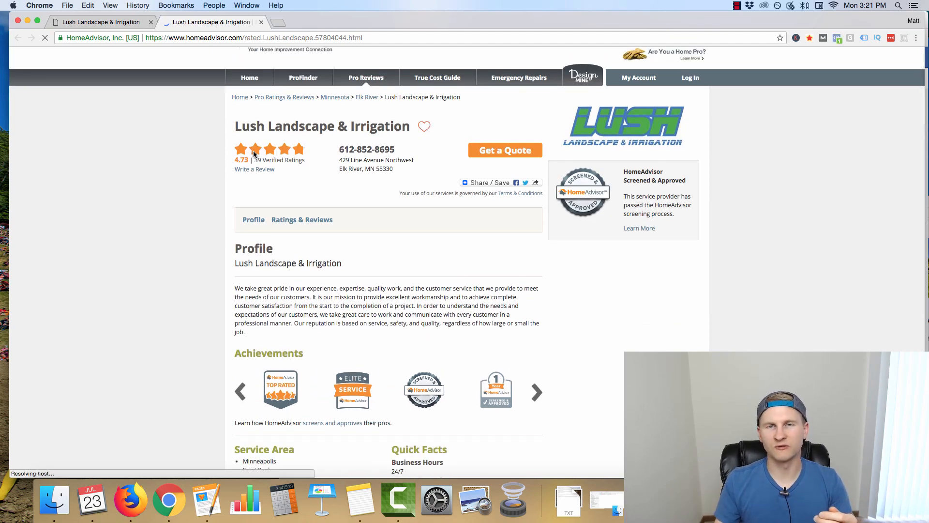
pyautogui.scroll(-3)
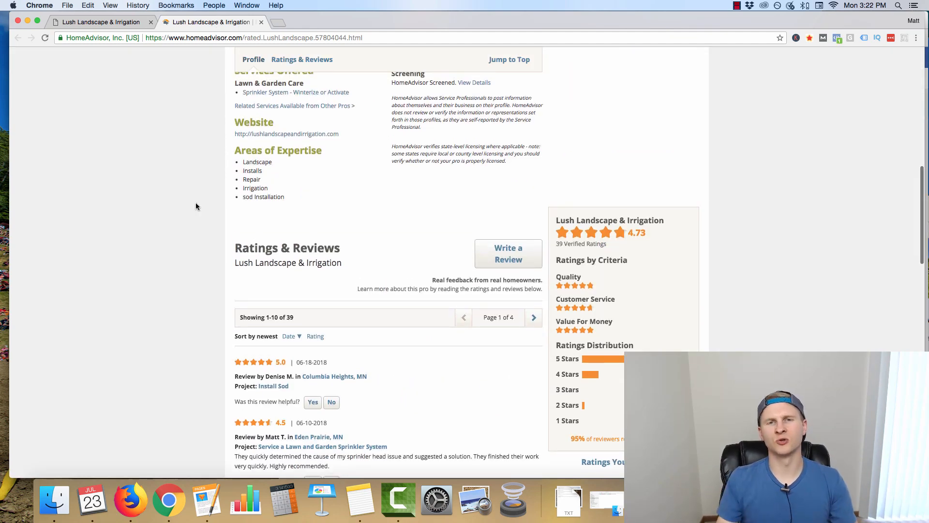
pyautogui.click(287, 133)
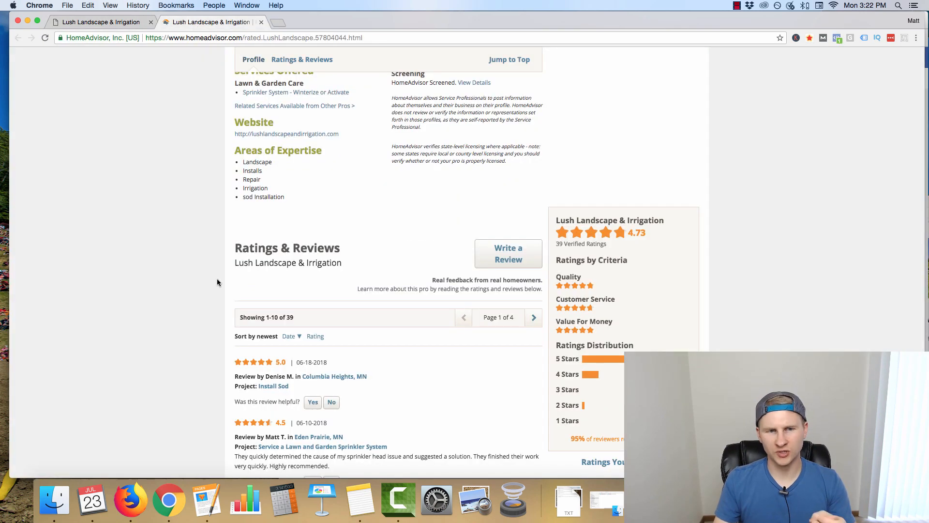
pyautogui.scroll(3)
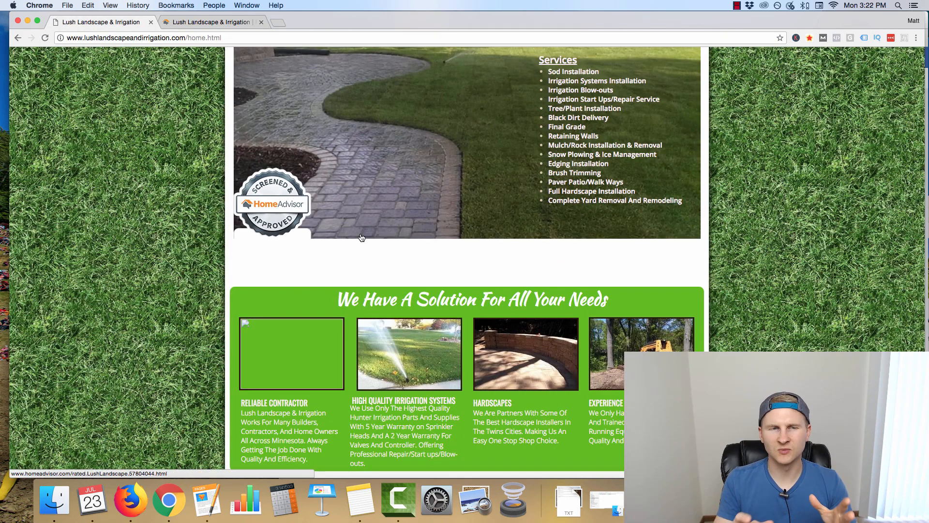
pyautogui.moveTo(265, 201)
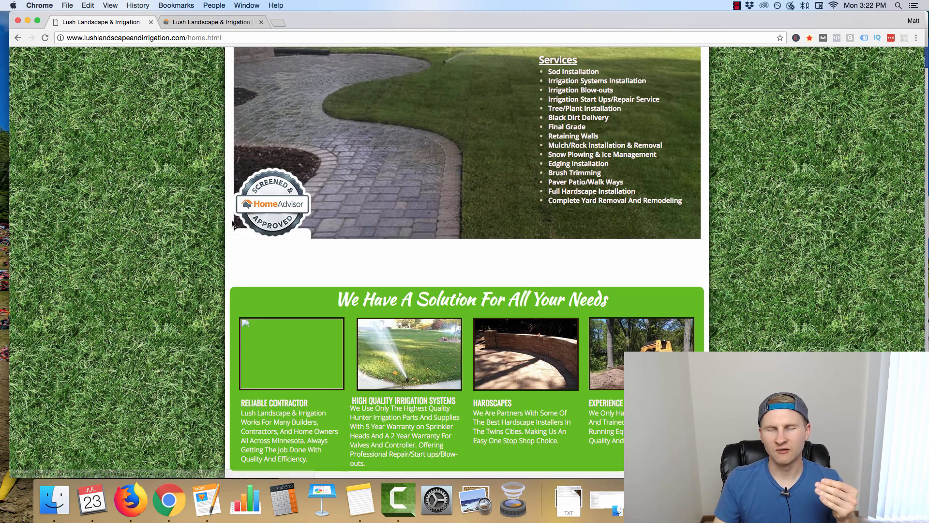
pyautogui.moveTo(220, 183)
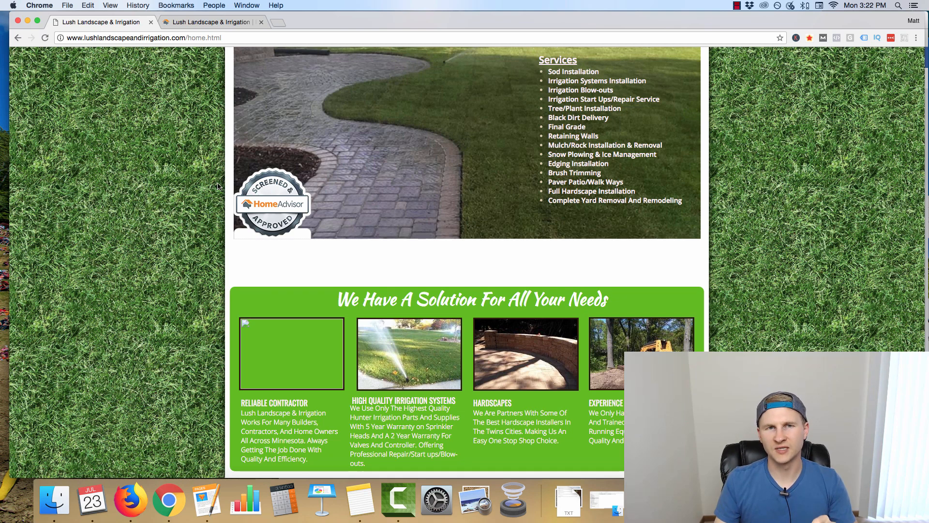
pyautogui.scroll(3)
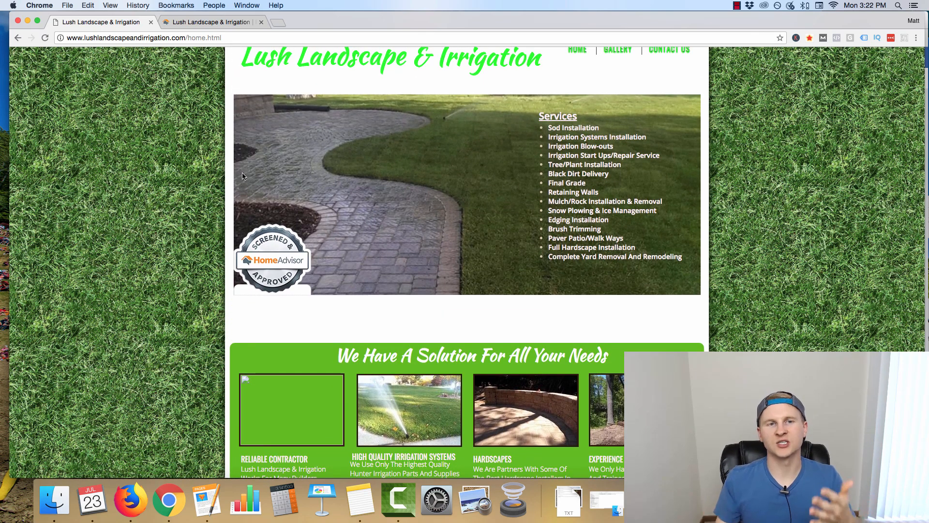
pyautogui.scroll(3)
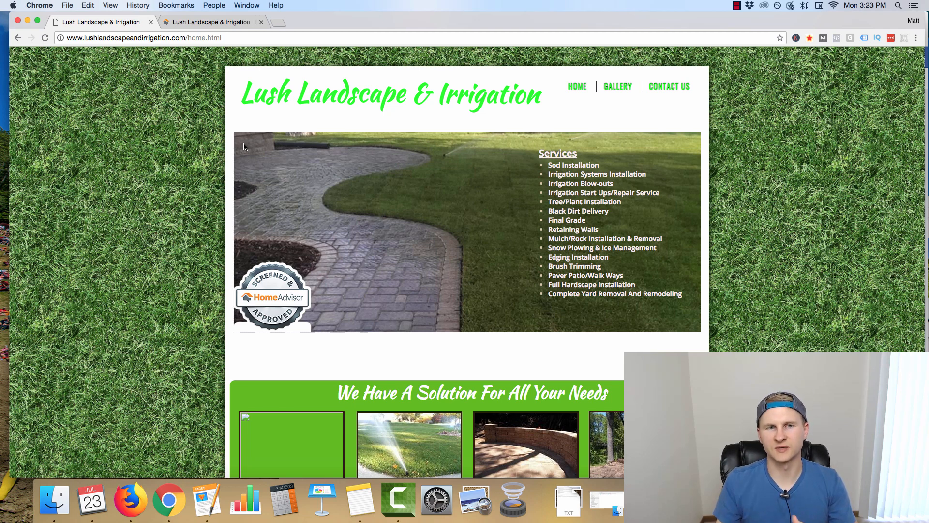
pyautogui.moveTo(237, 101)
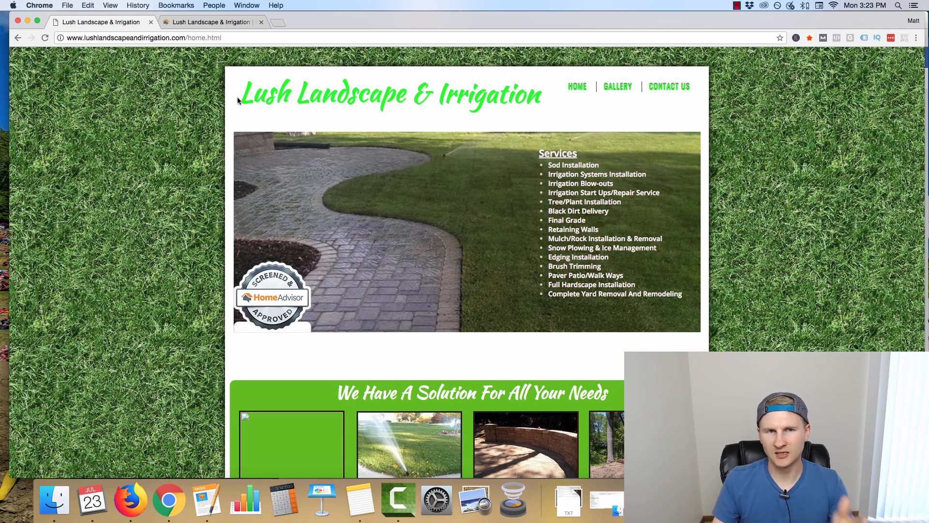
pyautogui.scroll(-3)
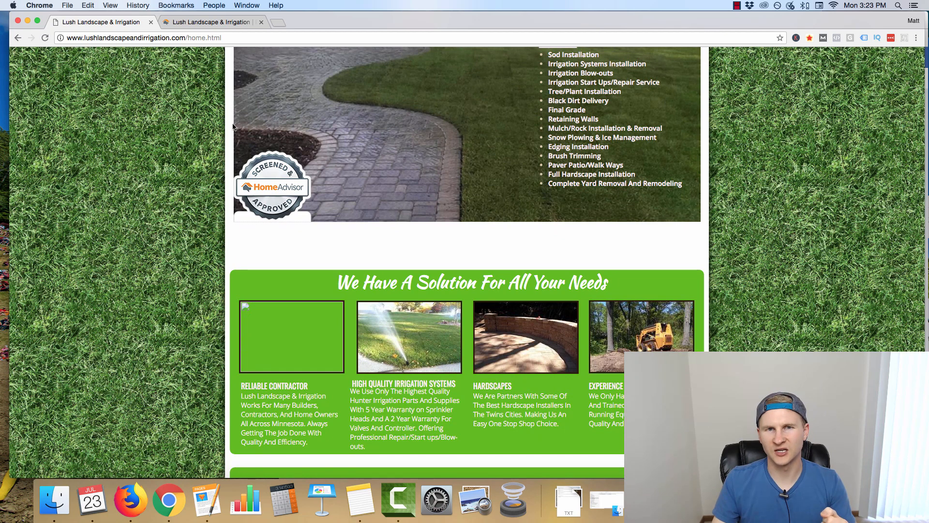
pyautogui.scroll(-3)
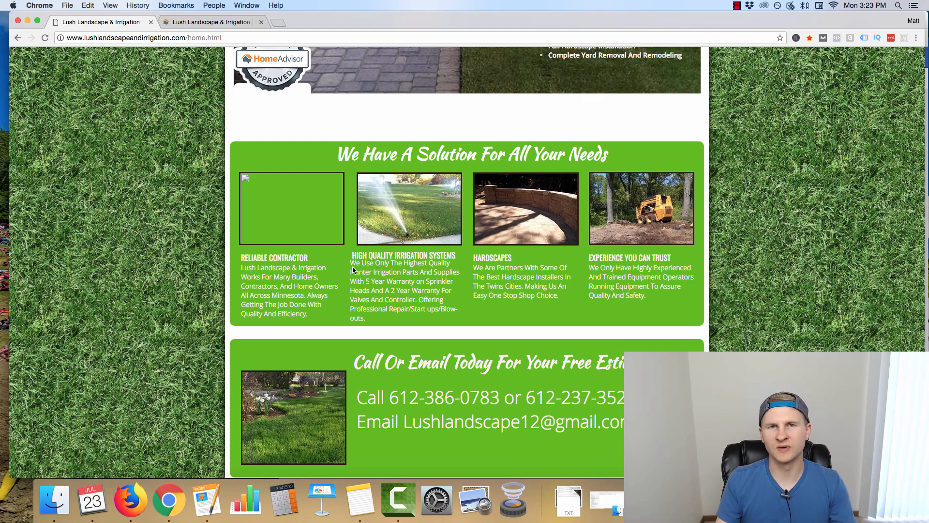
pyautogui.moveTo(418, 277)
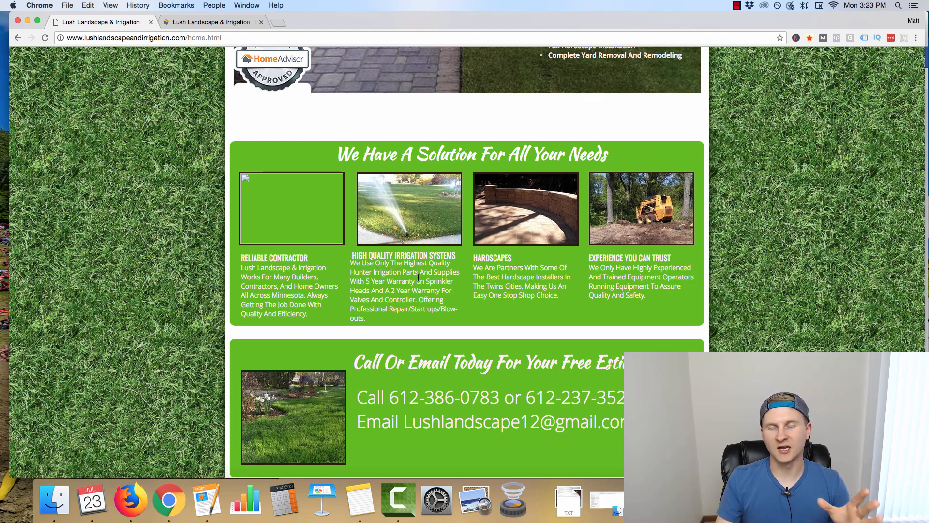
pyautogui.scroll(-3)
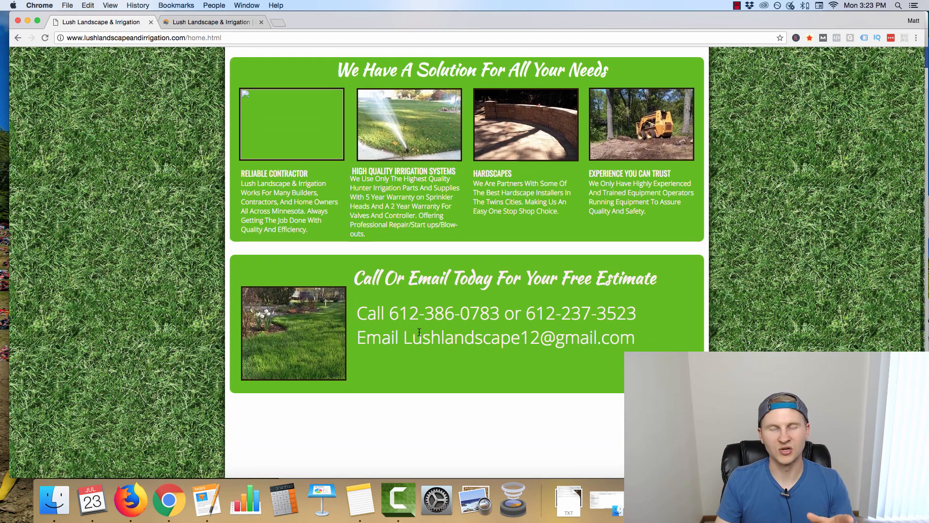
# Return to the home page and close the HomeAdvisor profile, leaving the Gallery page showing
pyautogui.scroll(-3)
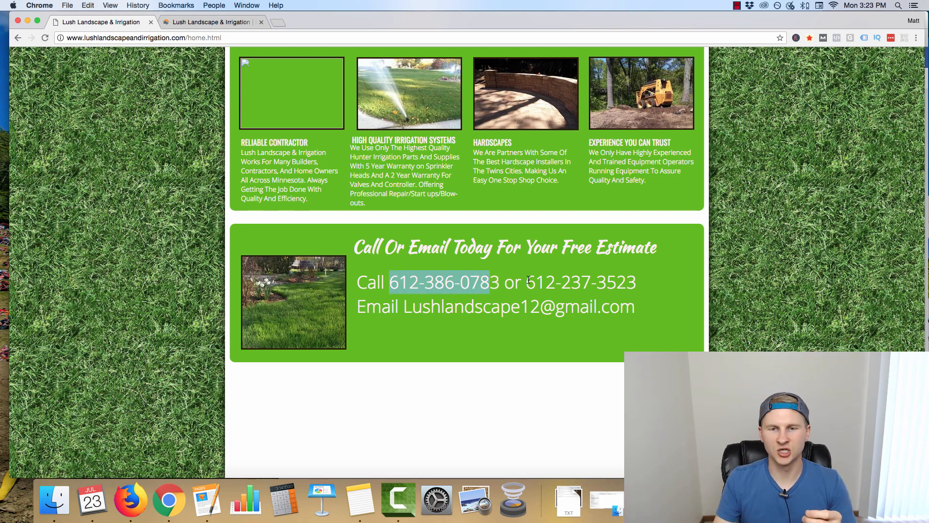
pyautogui.moveTo(416, 307)
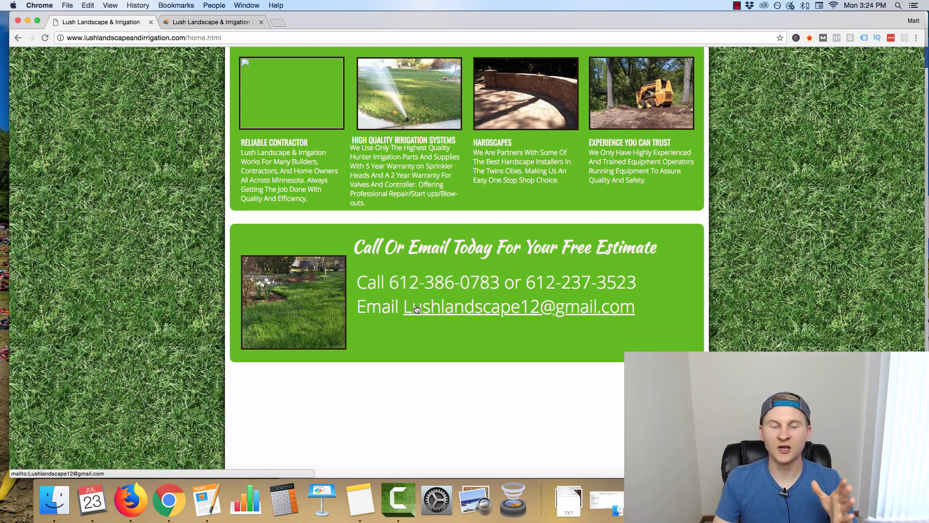
pyautogui.moveTo(464, 314)
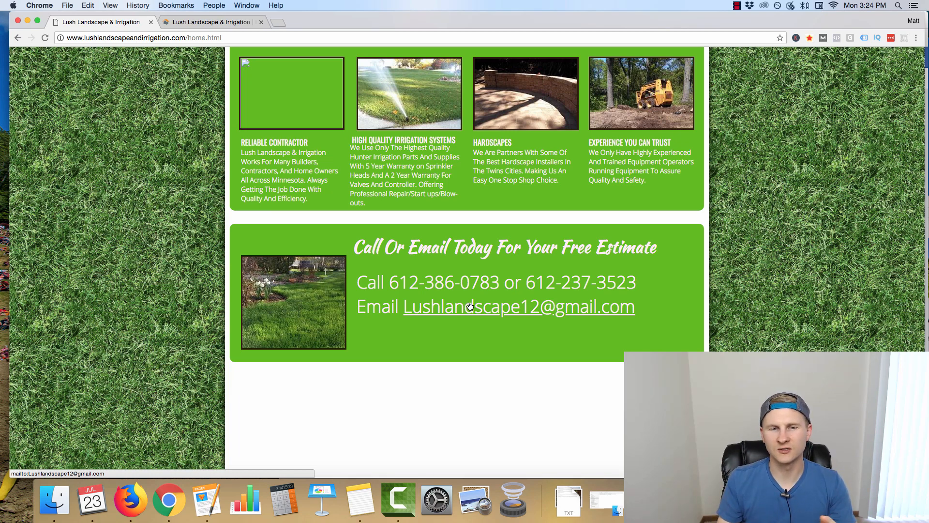
pyautogui.scroll(-3)
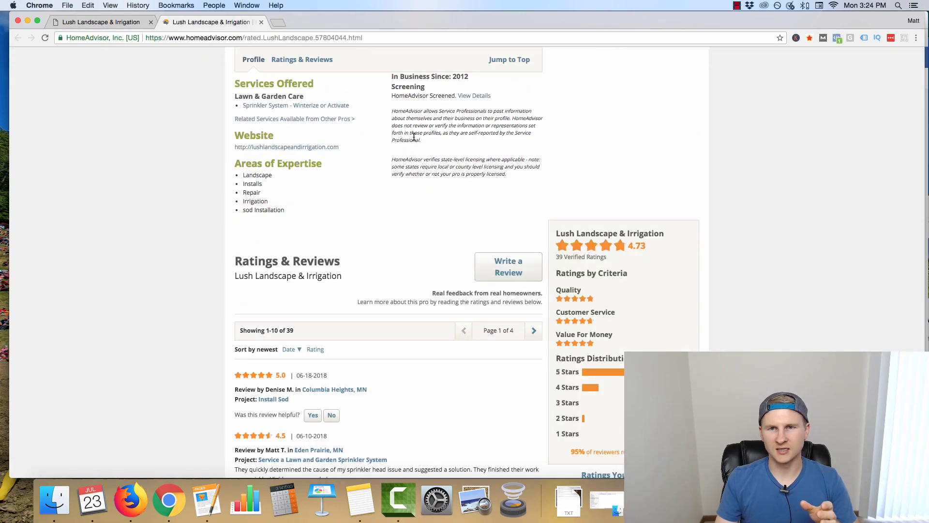
pyautogui.click(210, 22)
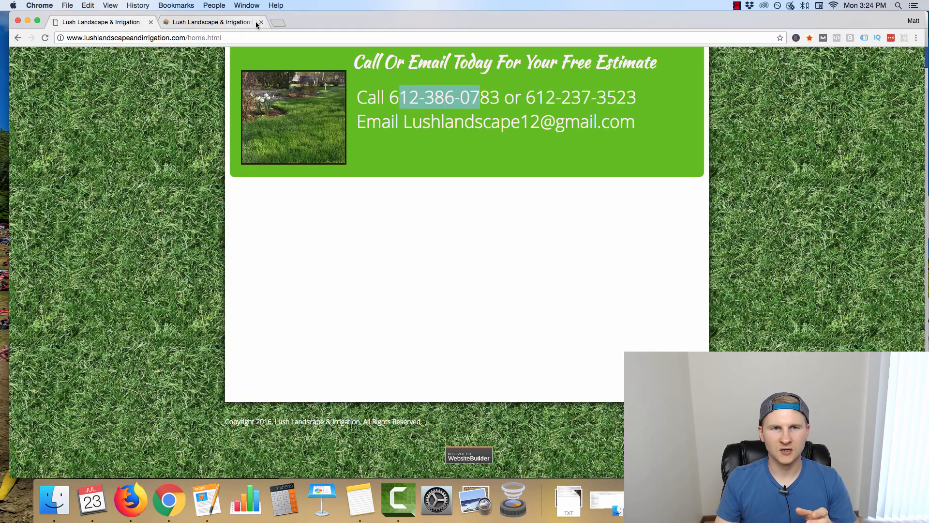
pyautogui.click(260, 23)
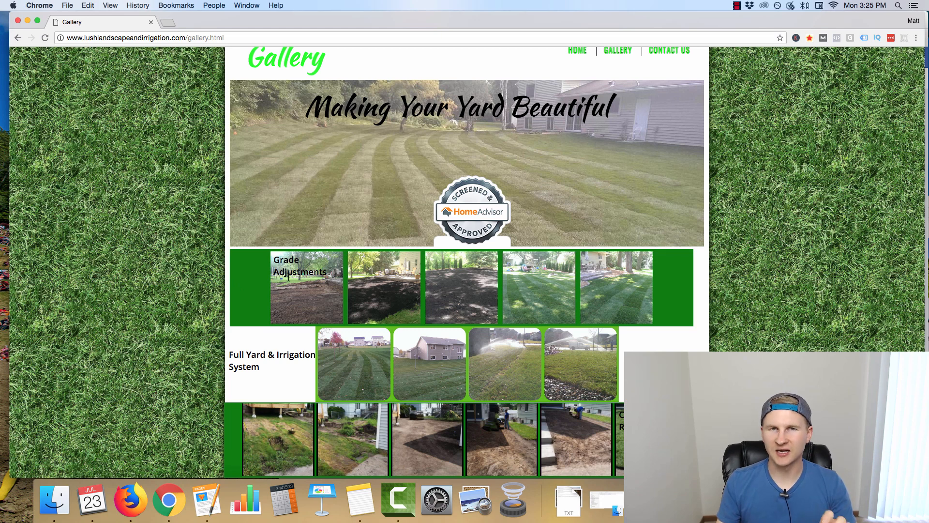
pyautogui.scroll(-3)
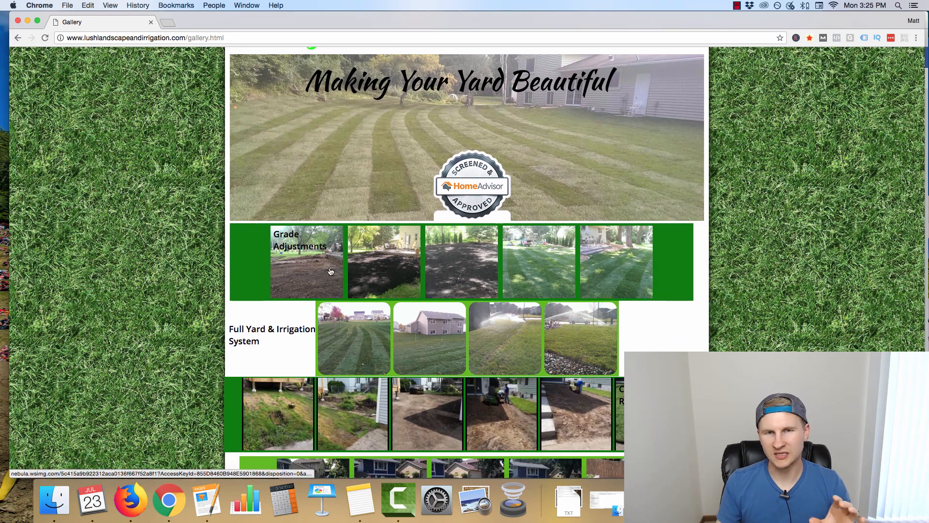
pyautogui.scroll(-3)
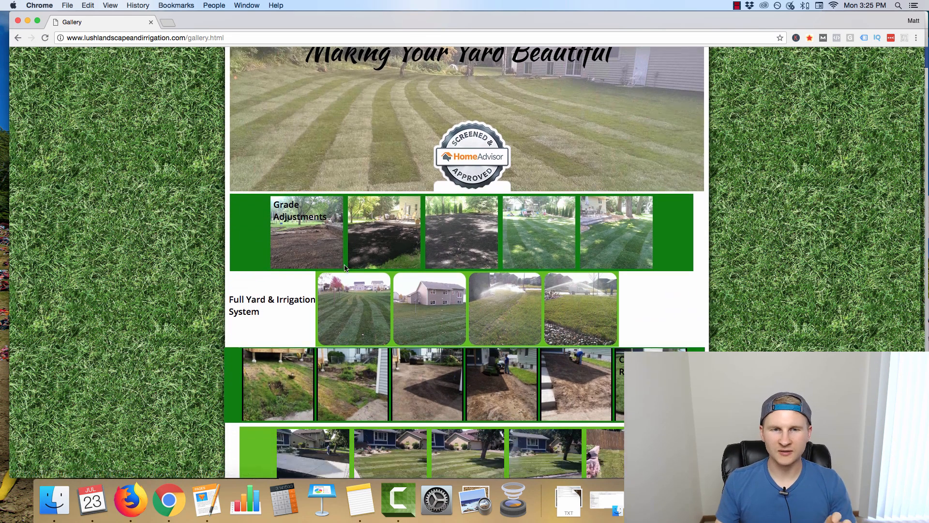
pyautogui.scroll(3)
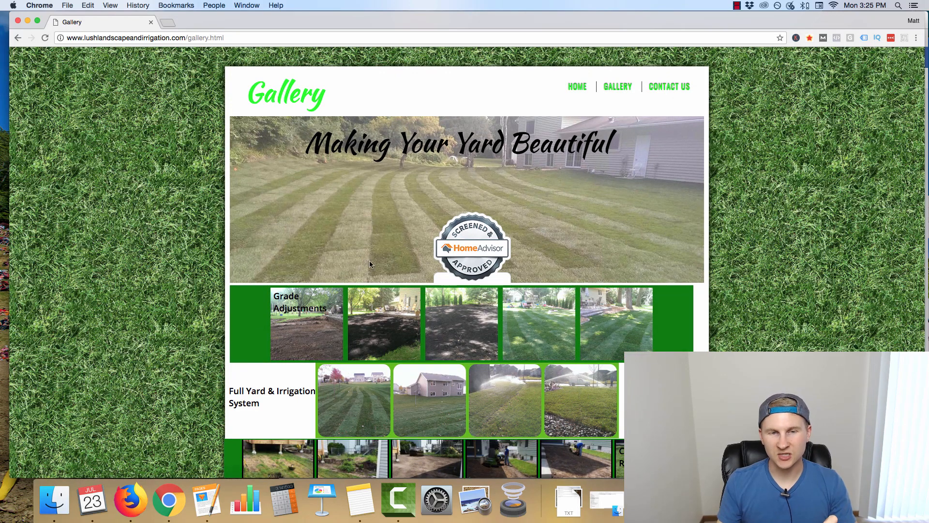
pyautogui.moveTo(351, 261)
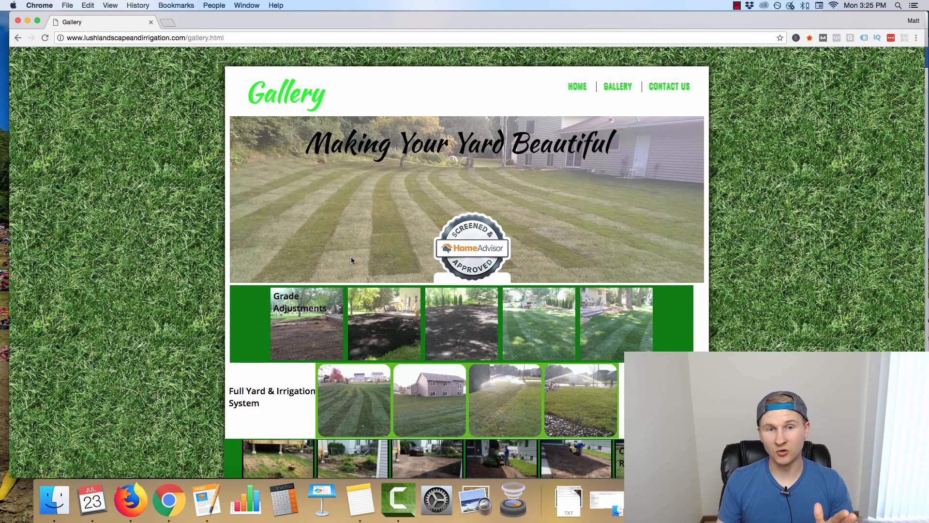
pyautogui.moveTo(345, 223)
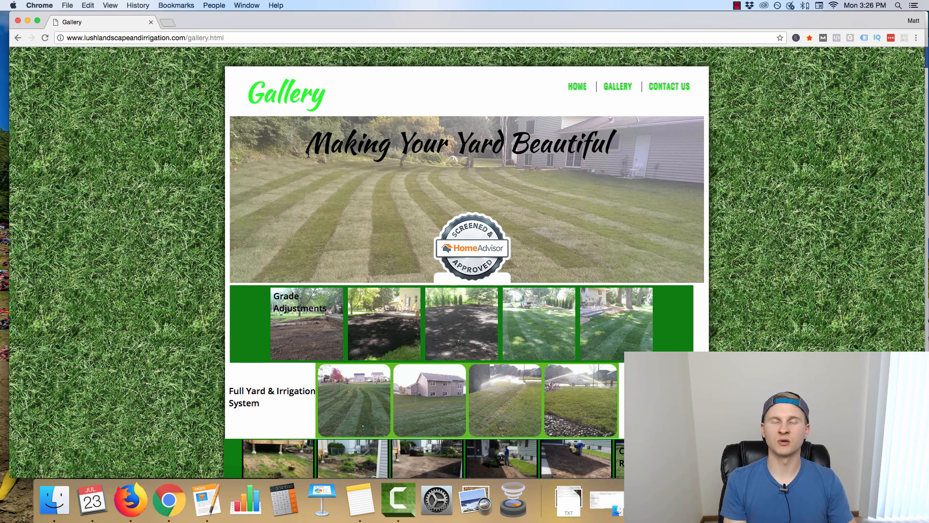
pyautogui.moveTo(308, 201)
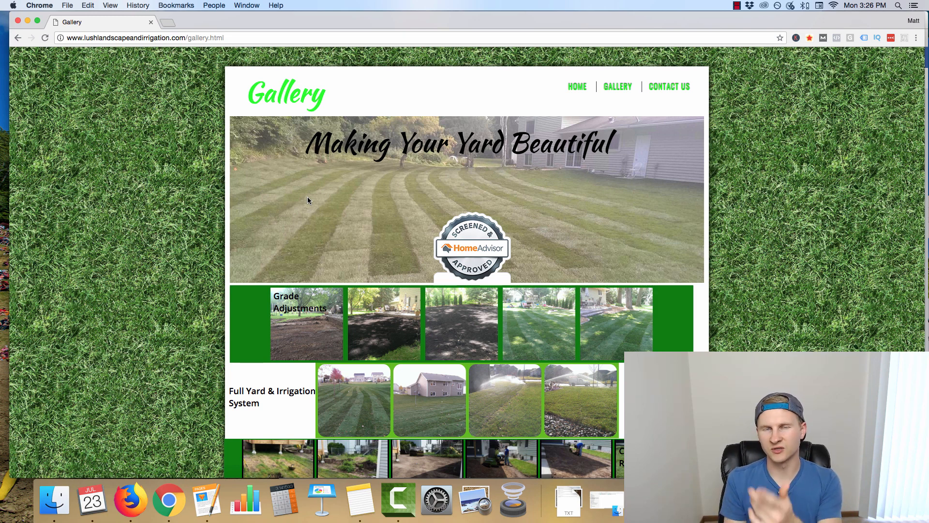
pyautogui.moveTo(562, 102)
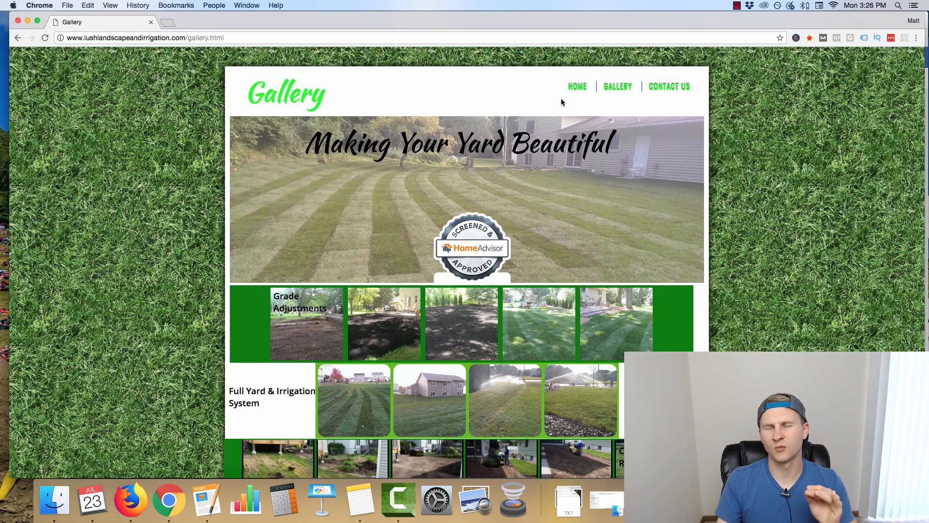
pyautogui.moveTo(638, 89)
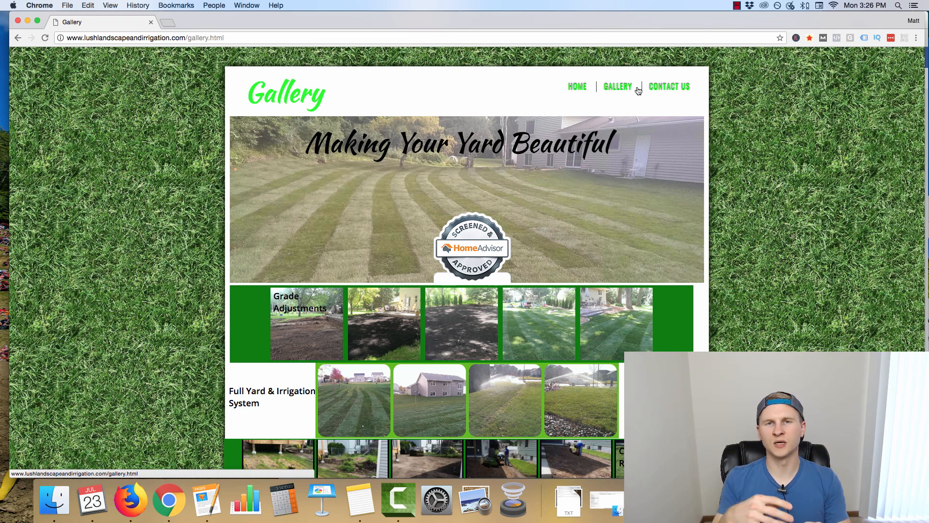
pyautogui.moveTo(518, 107)
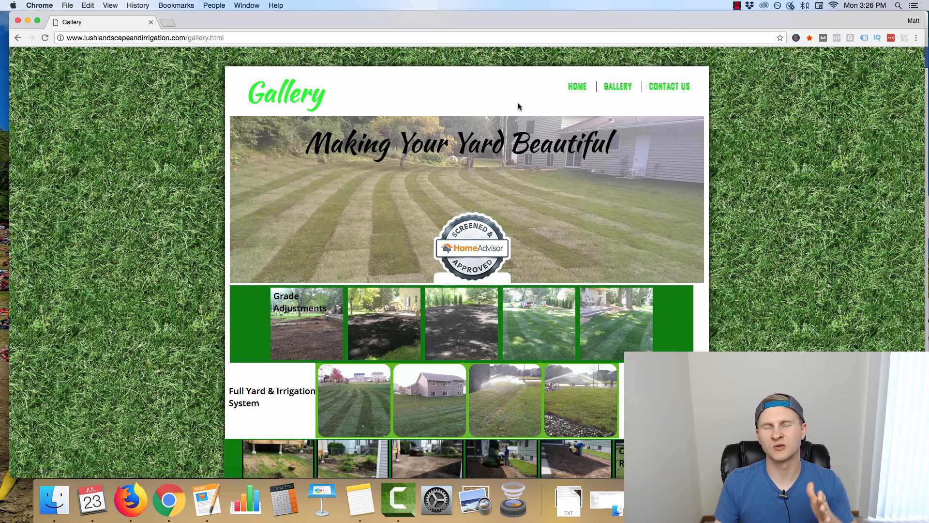
pyautogui.moveTo(330, 97)
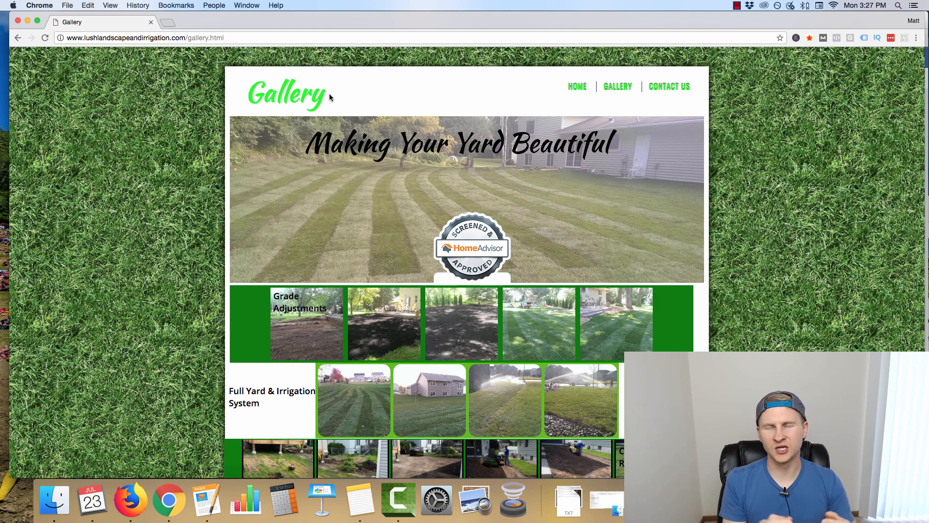
pyautogui.moveTo(338, 128)
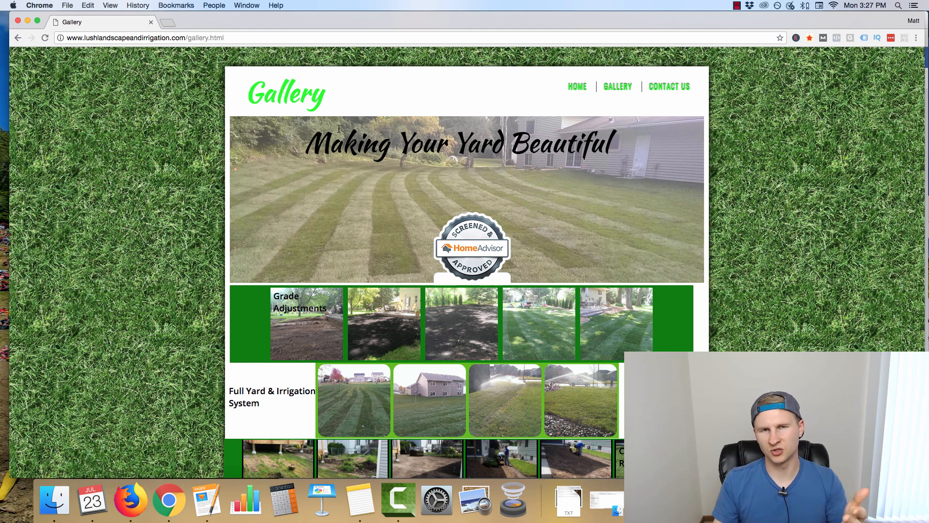
pyautogui.moveTo(312, 86)
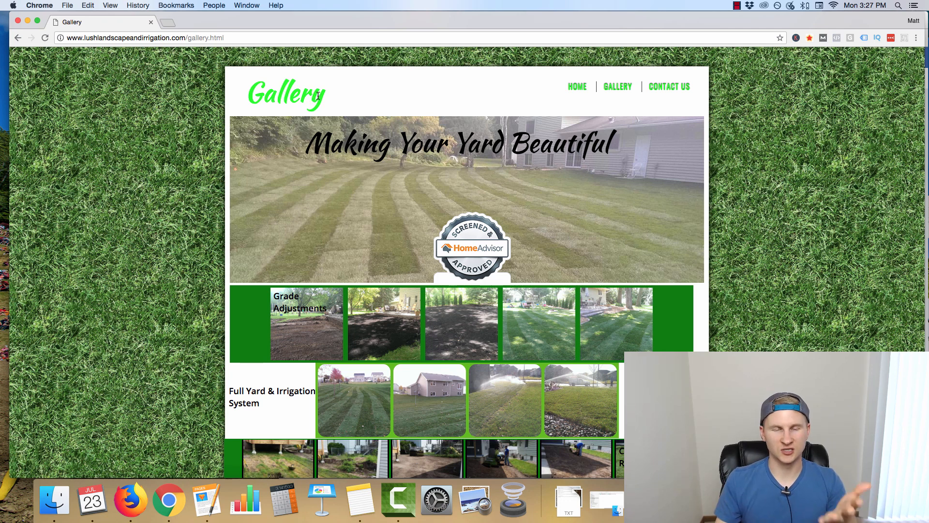
pyautogui.scroll(-3)
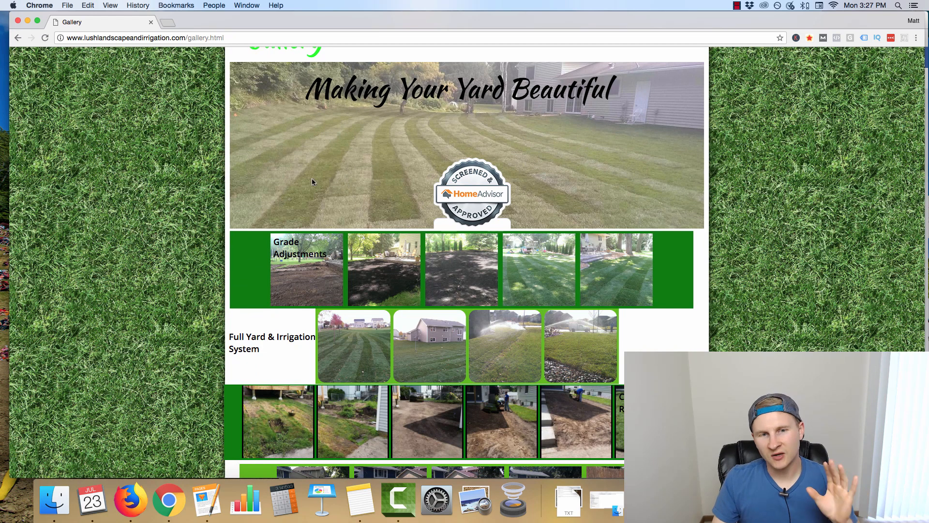
pyautogui.scroll(-3)
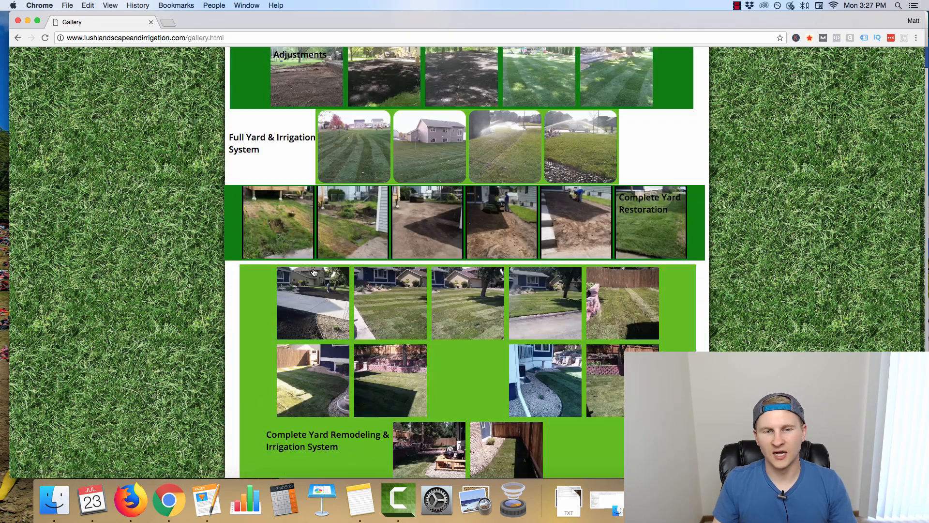
pyautogui.scroll(3)
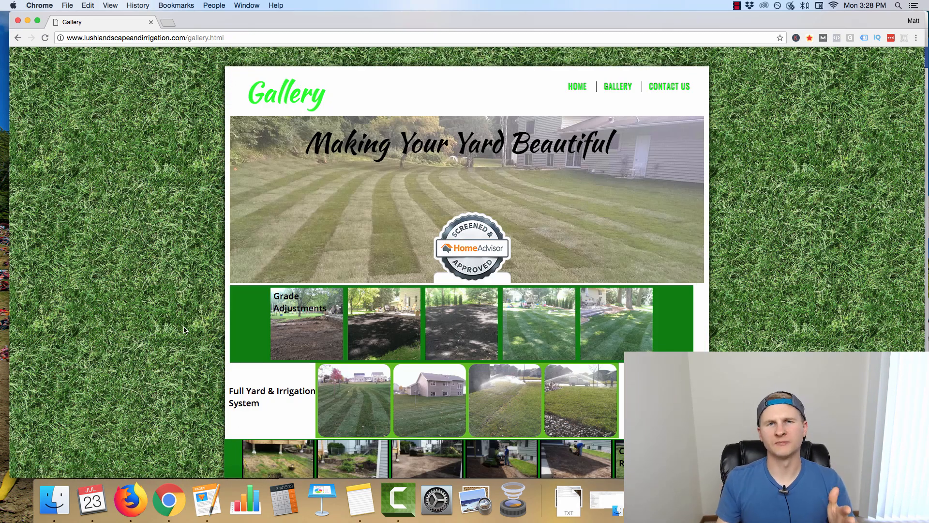
pyautogui.moveTo(264, 148)
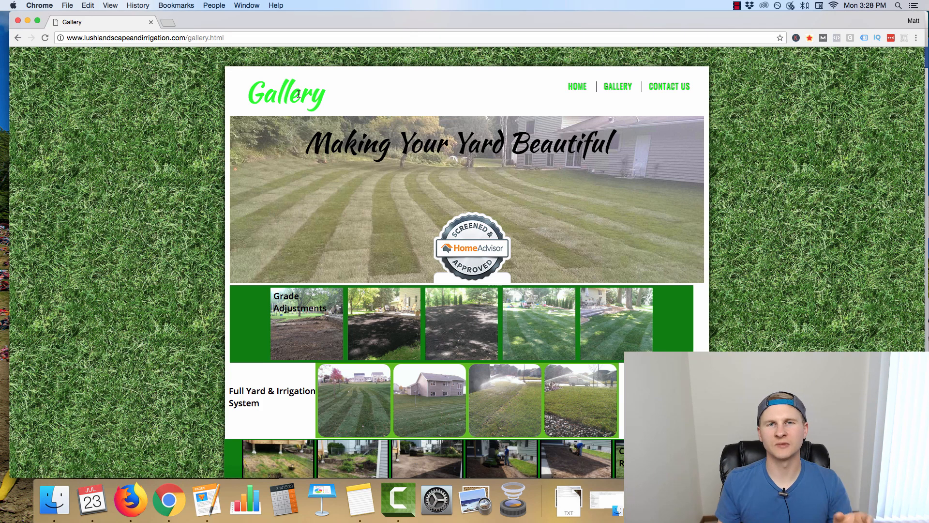
pyautogui.scroll(-3)
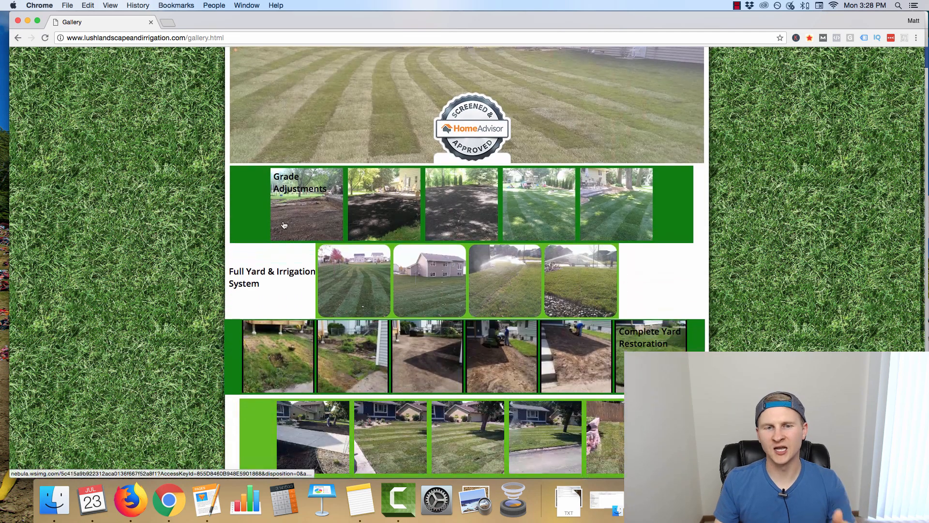
pyautogui.scroll(-3)
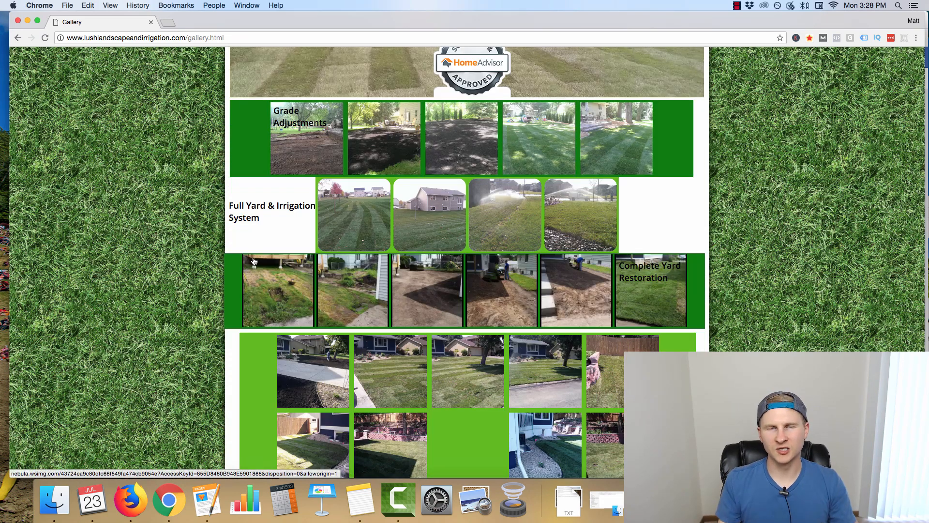
pyautogui.moveTo(267, 270)
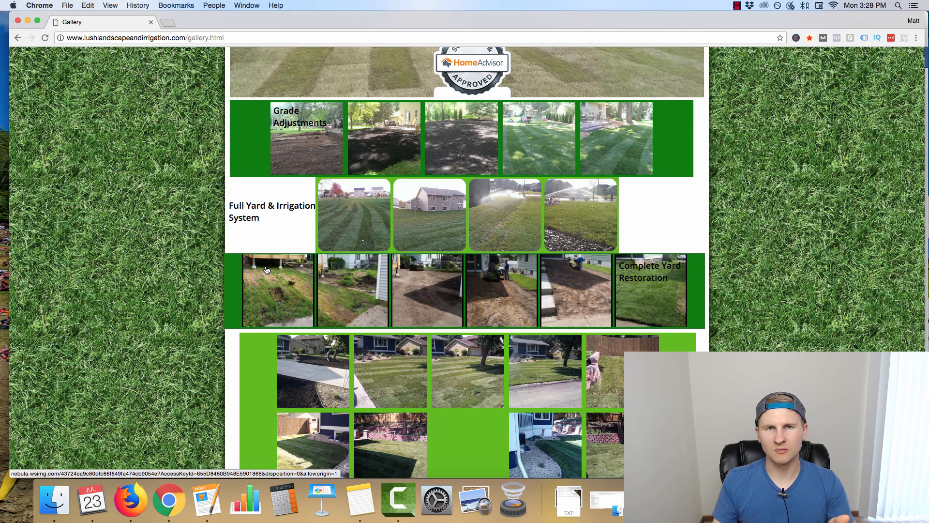
pyautogui.scroll(-3)
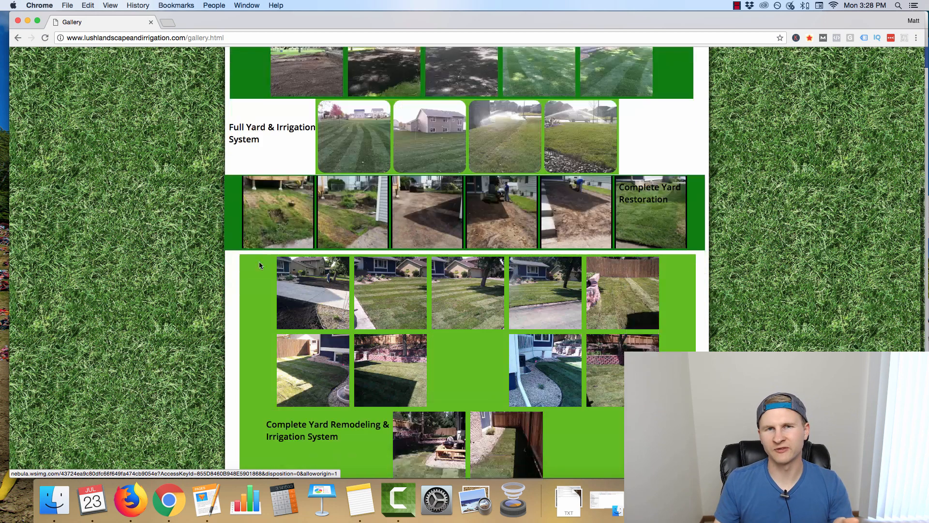
pyautogui.scroll(-3)
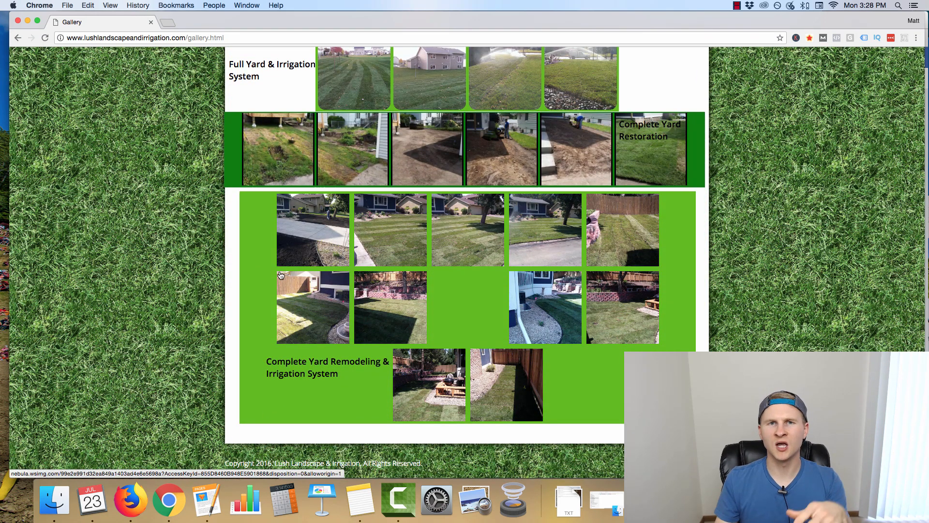
pyautogui.scroll(3)
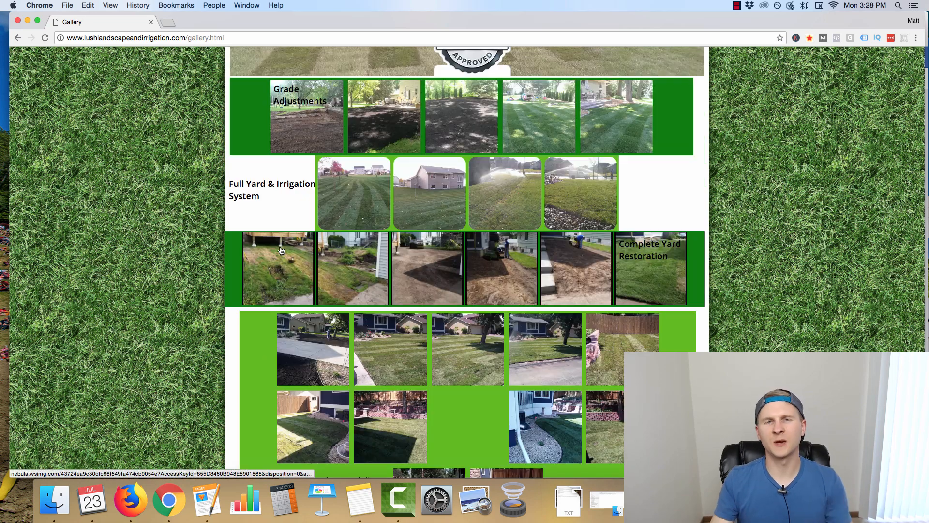
pyautogui.scroll(3)
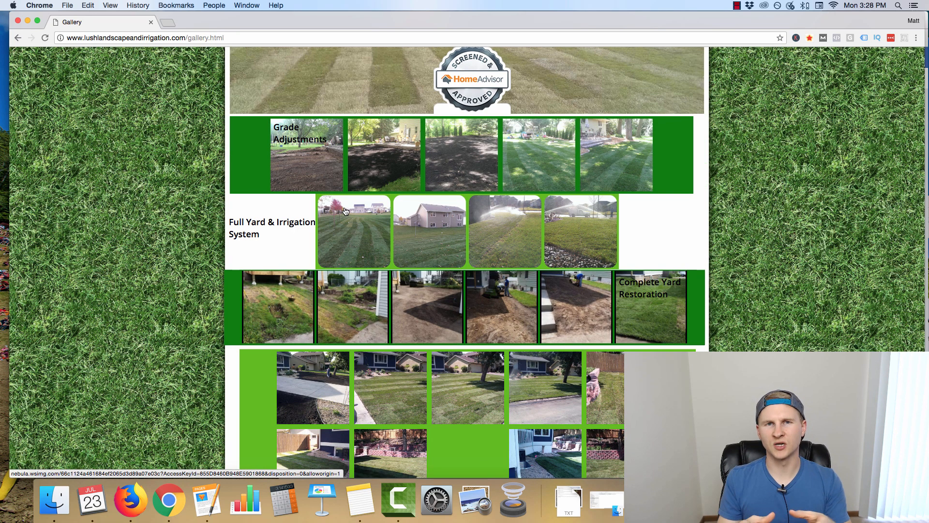
pyautogui.moveTo(307, 215)
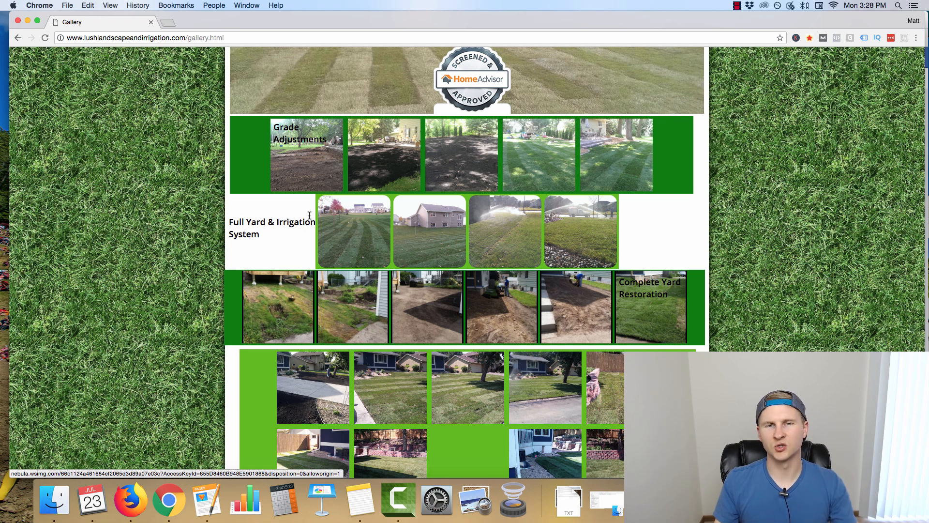
pyautogui.moveTo(329, 246)
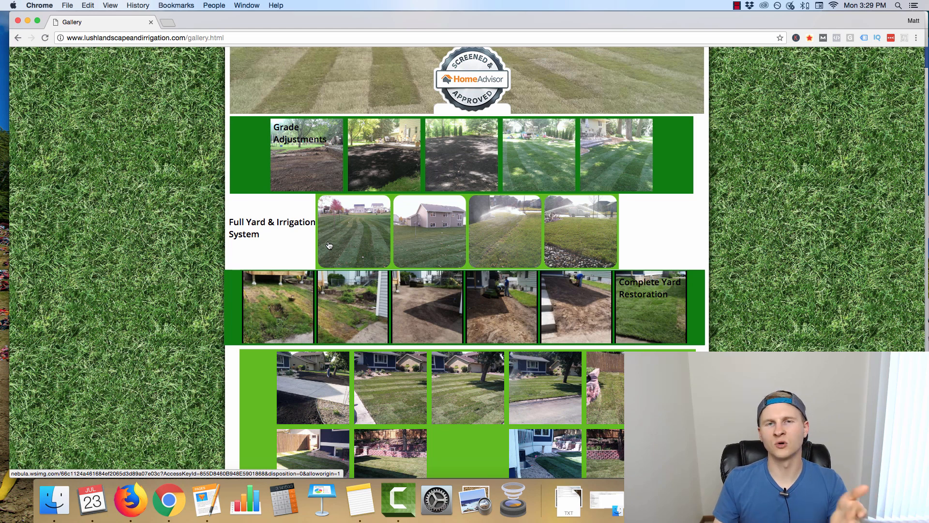
pyautogui.scroll(-3)
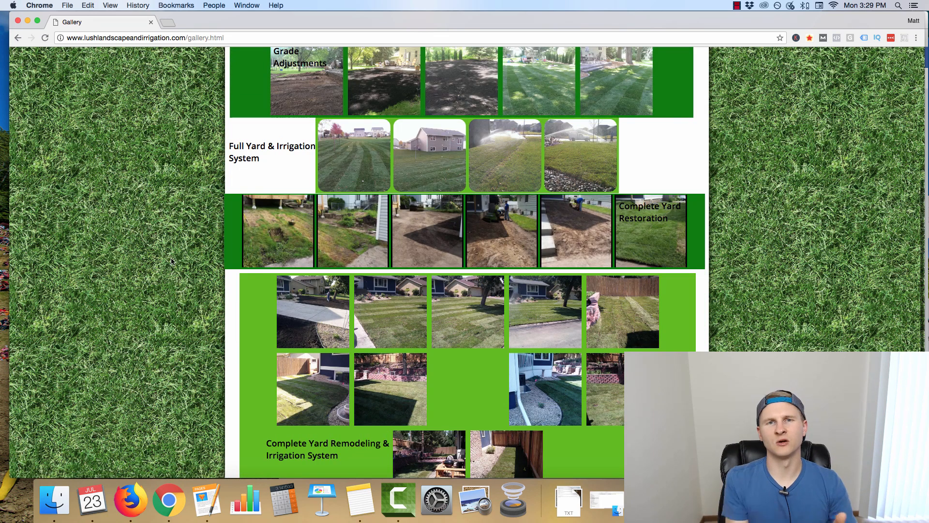
pyautogui.scroll(3)
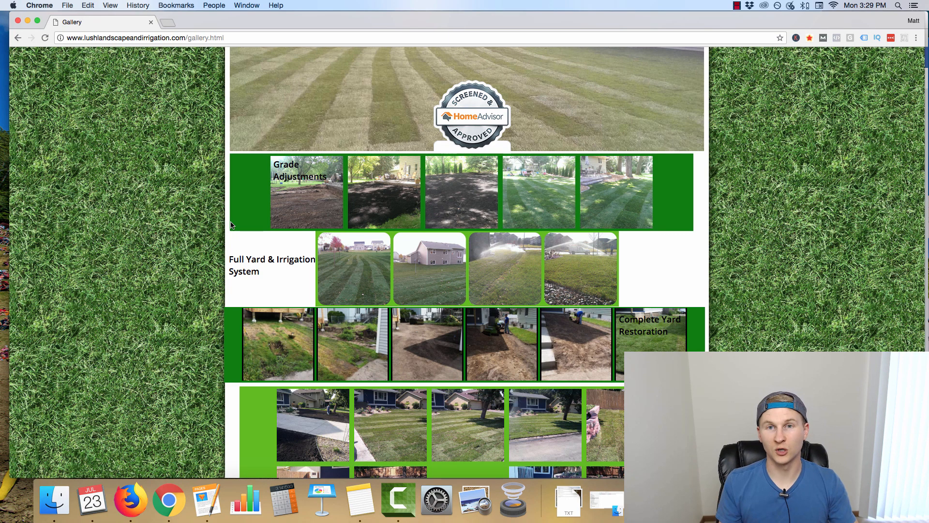
pyautogui.click(669, 86)
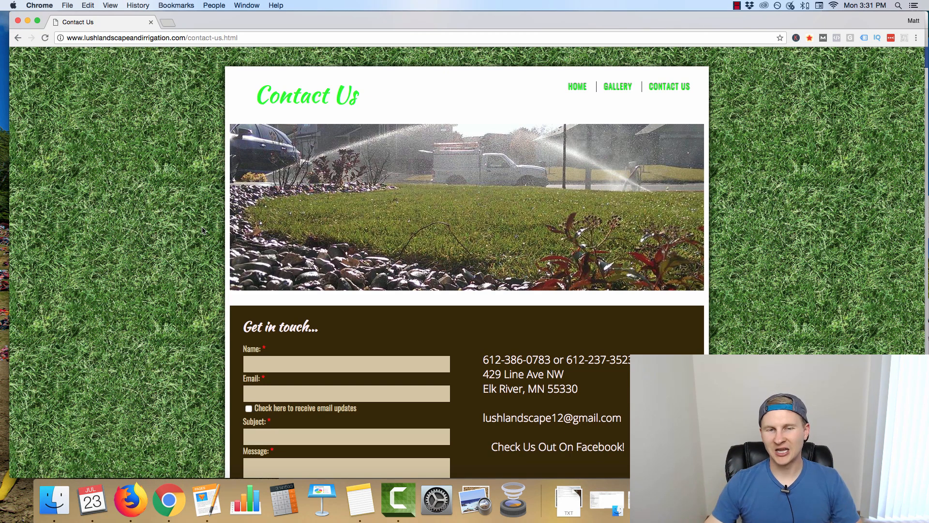
pyautogui.moveTo(200, 191)
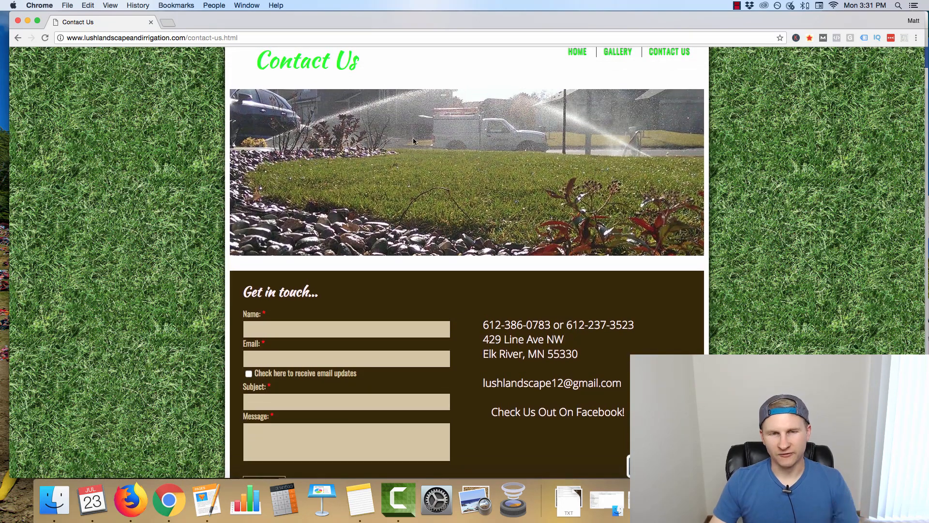
pyautogui.moveTo(368, 158)
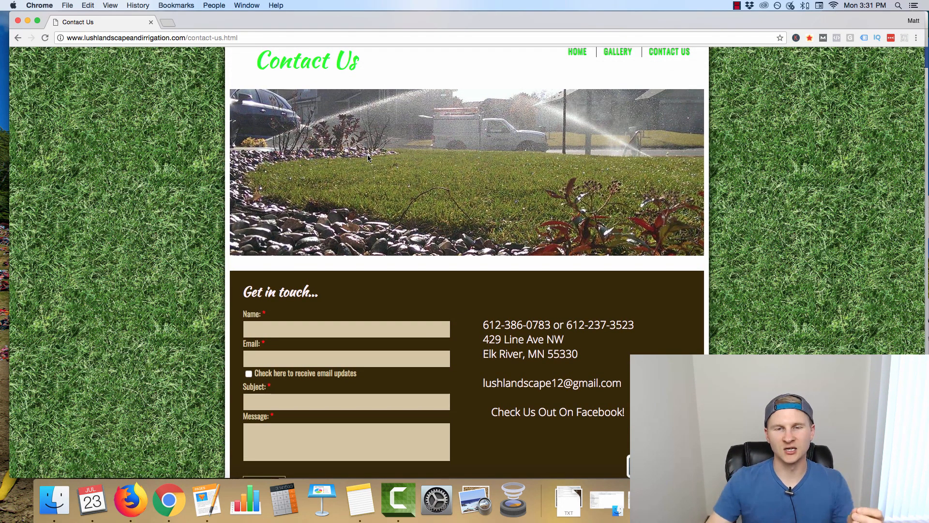
pyautogui.moveTo(397, 157)
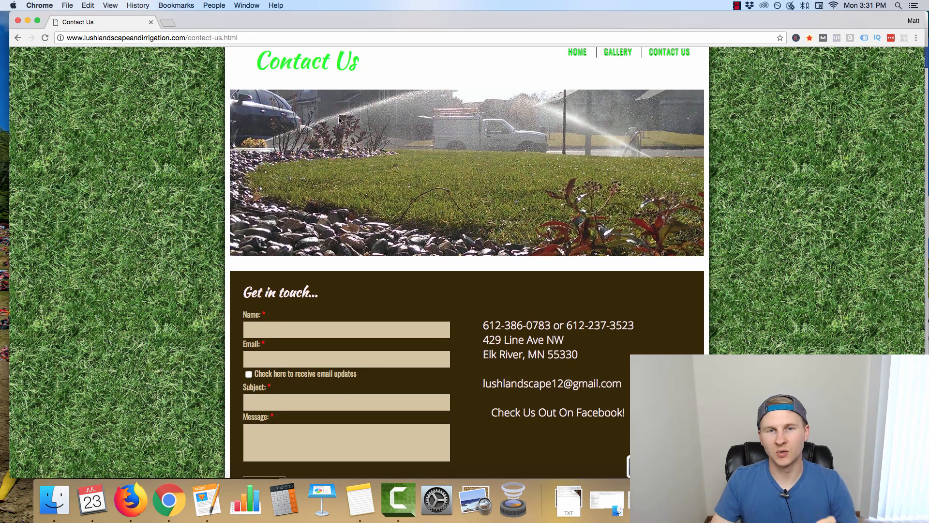
pyautogui.scroll(-3)
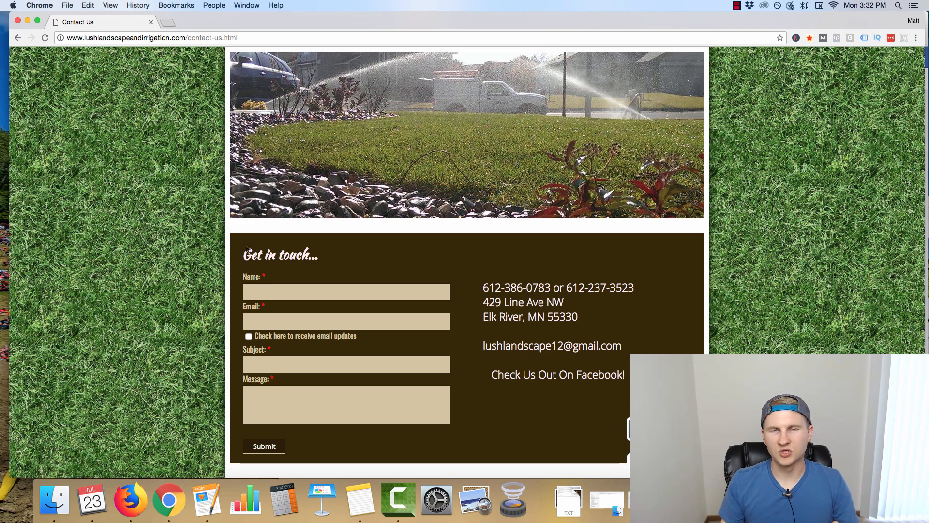
pyautogui.moveTo(216, 280)
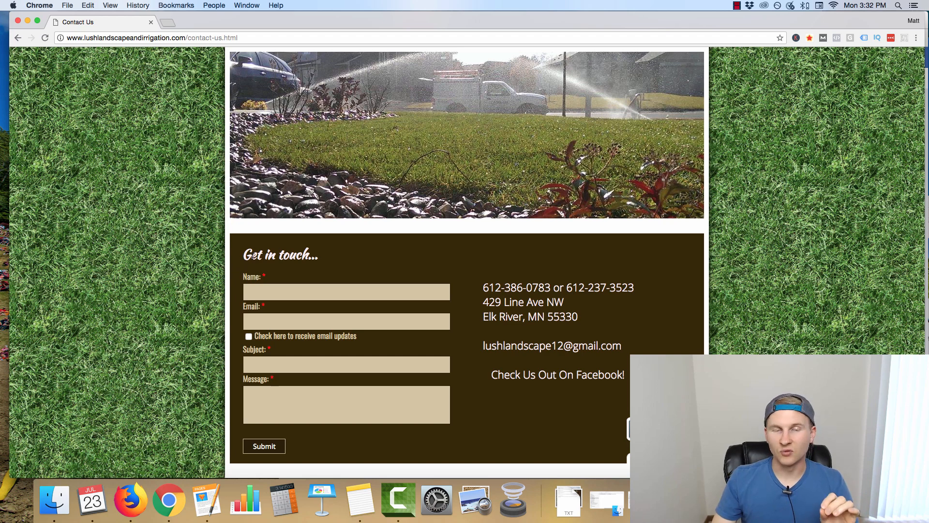
pyautogui.scroll(-3)
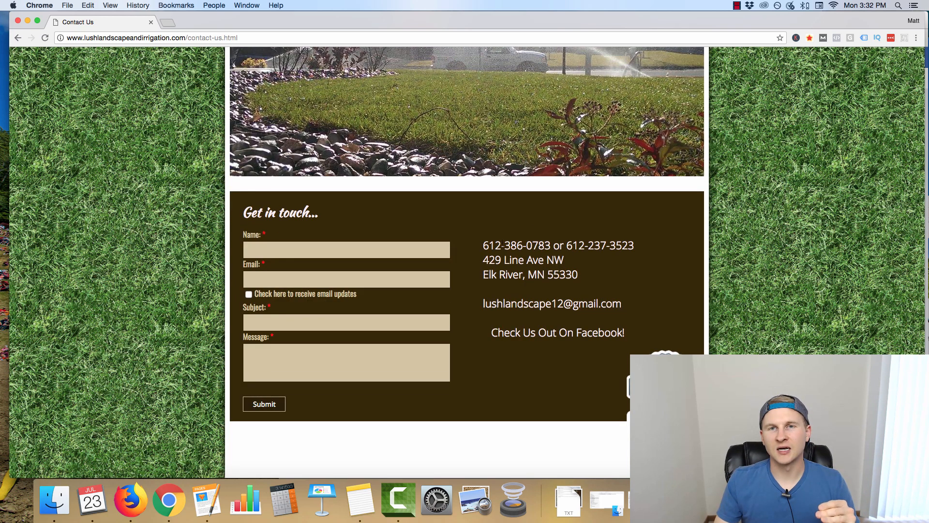
pyautogui.scroll(3)
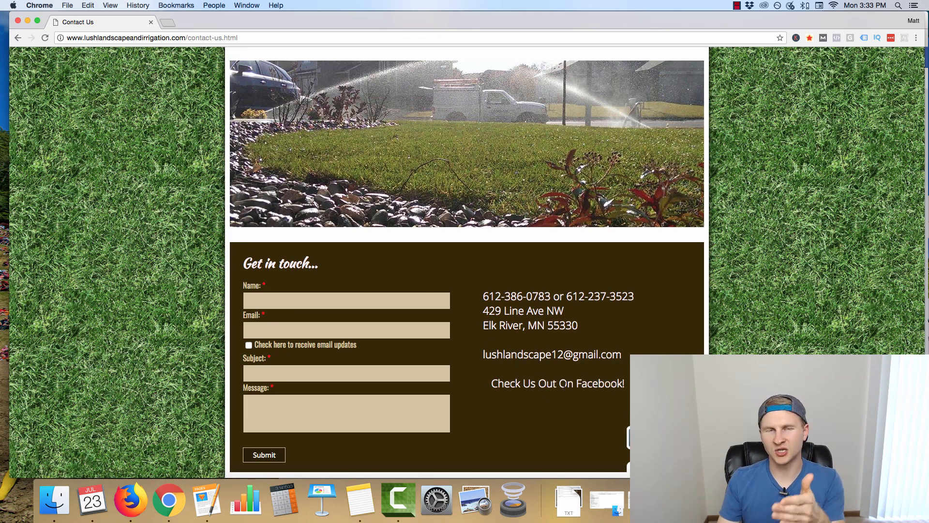
pyautogui.moveTo(507, 347)
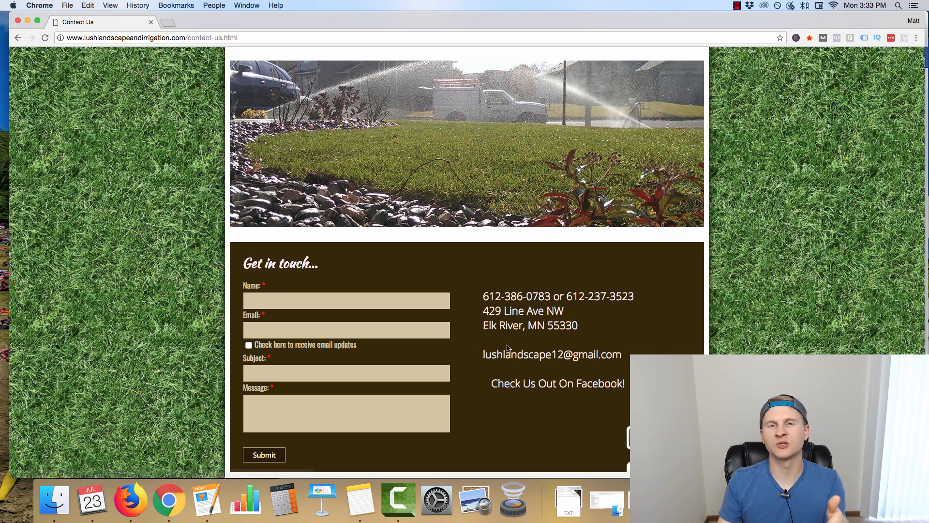
pyautogui.moveTo(481, 333)
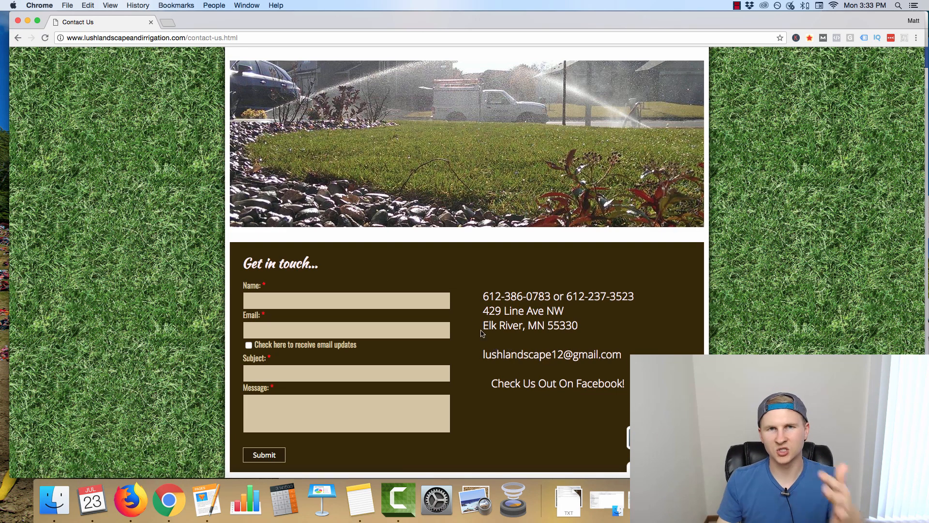
pyautogui.scroll(3)
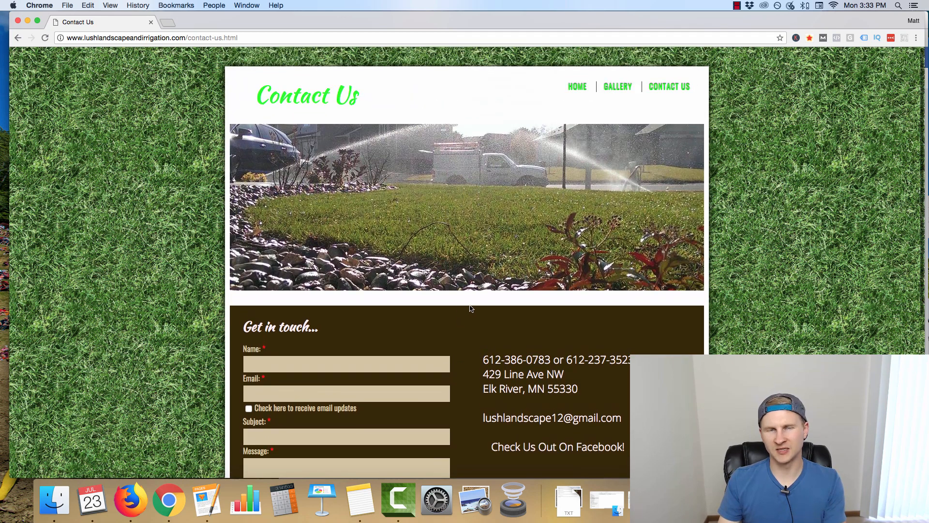
pyautogui.scroll(-3)
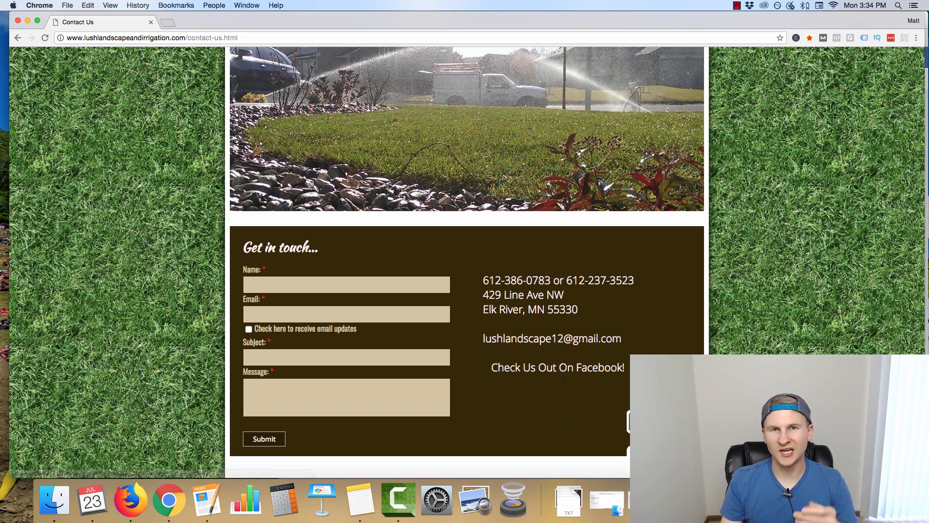
pyautogui.scroll(-3)
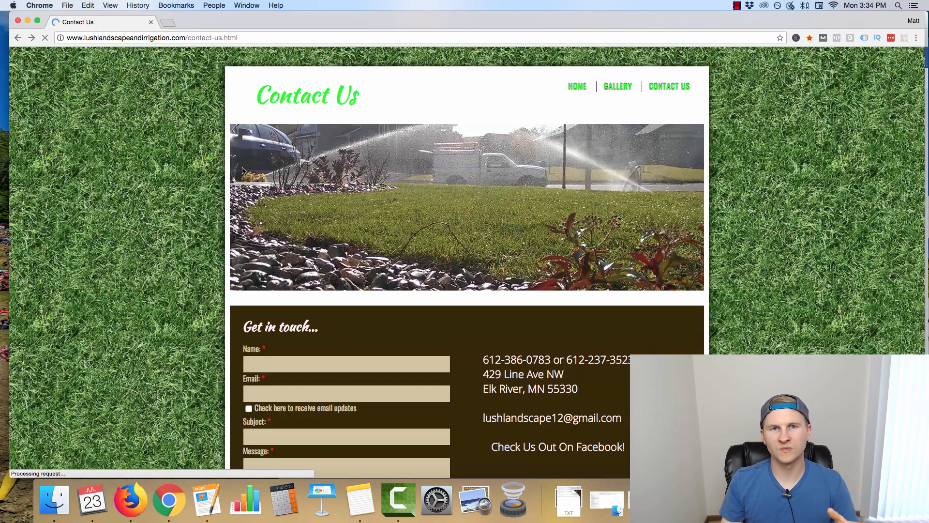
pyautogui.scroll(-3)
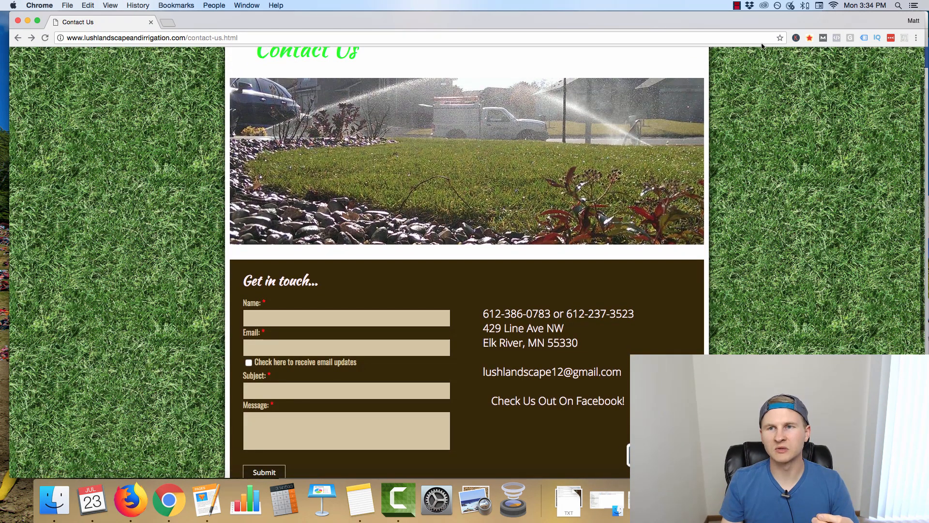
pyautogui.scroll(-3)
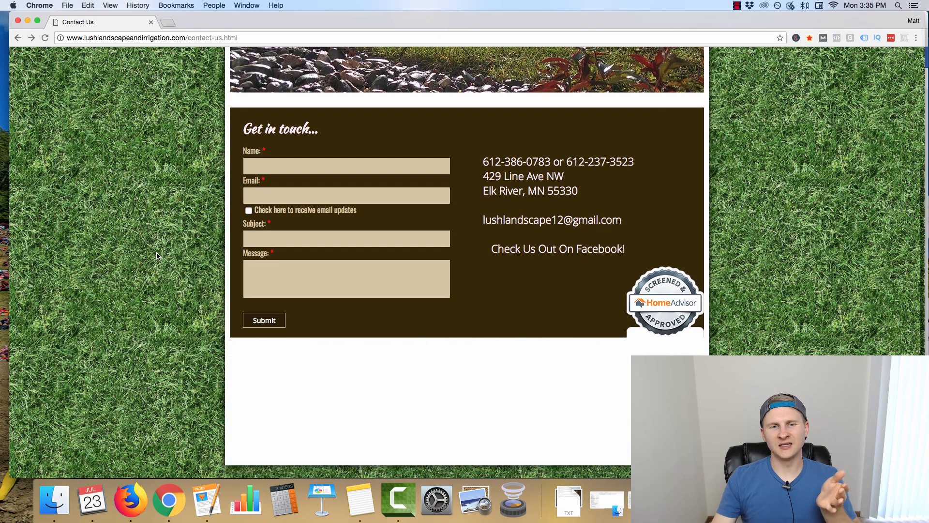
pyautogui.scroll(3)
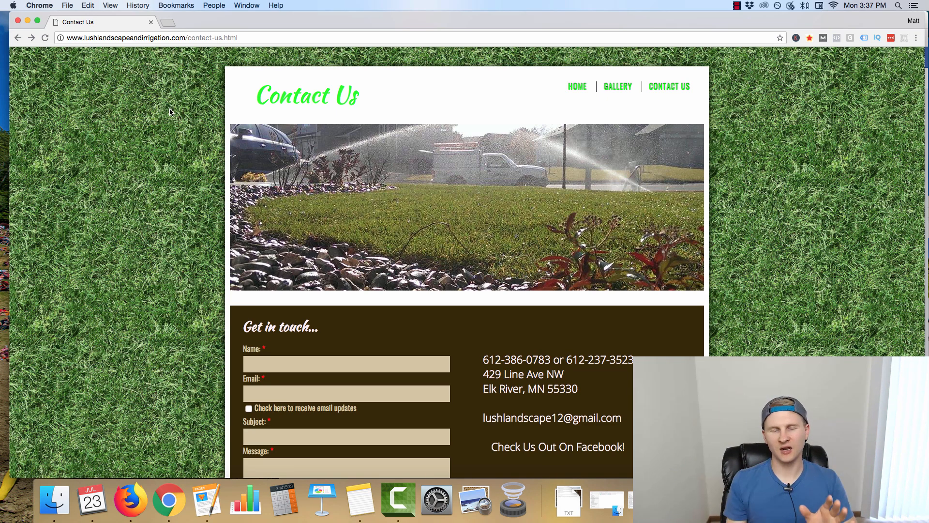
pyautogui.moveTo(184, 259)
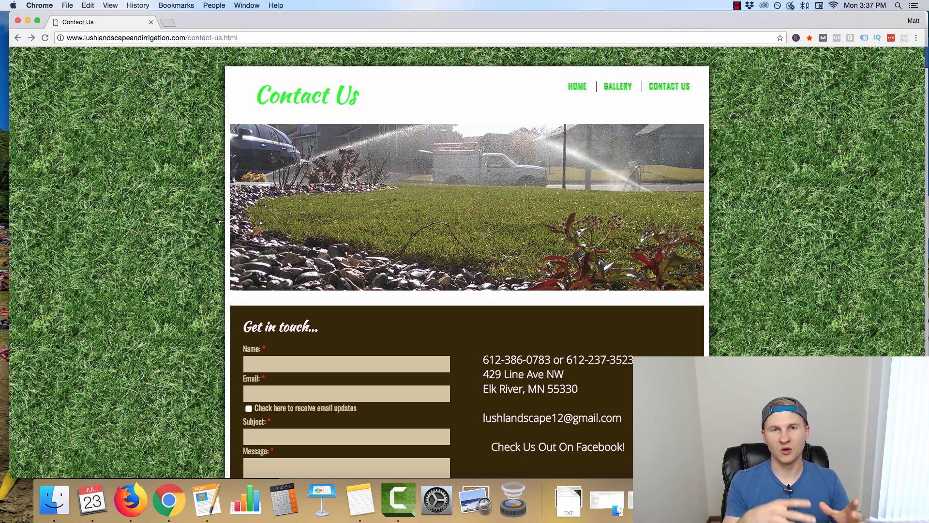
pyautogui.moveTo(199, 173)
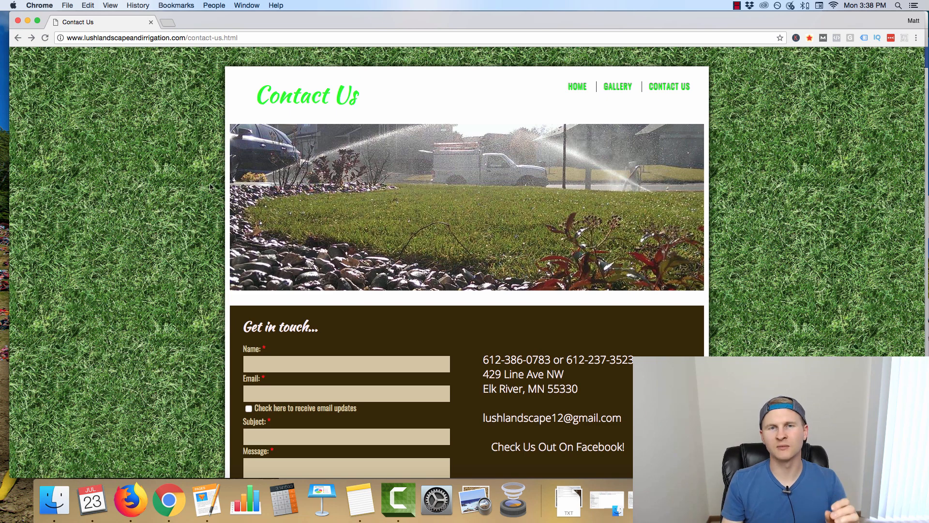
pyautogui.moveTo(299, 128)
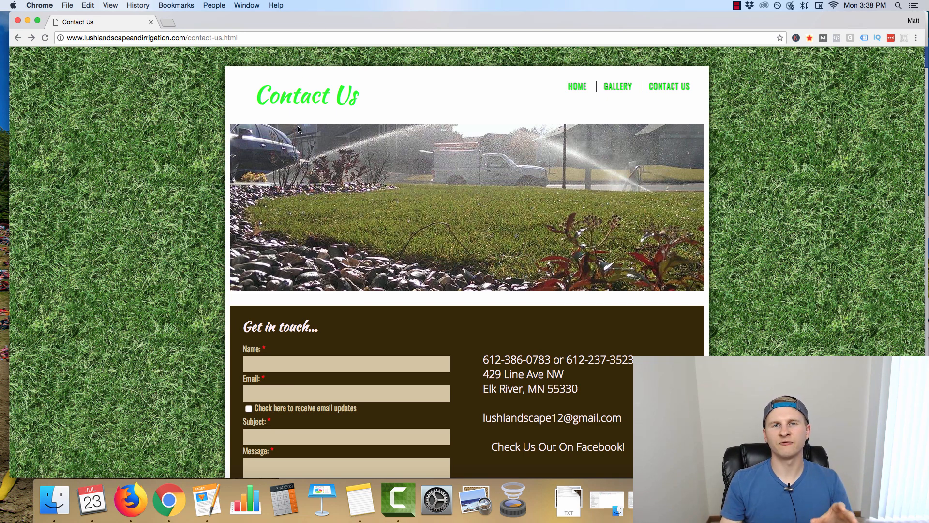
pyautogui.moveTo(231, 172)
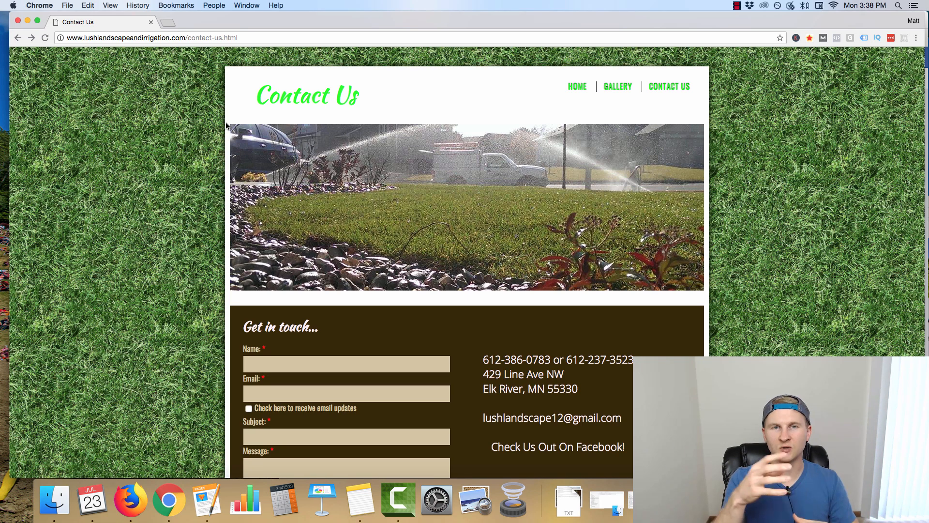
pyautogui.moveTo(387, 73)
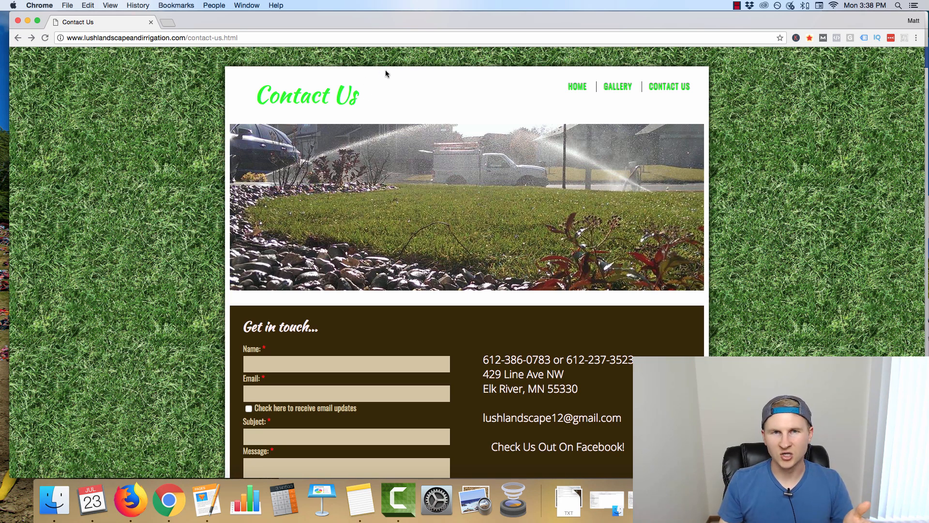
pyautogui.moveTo(342, 125)
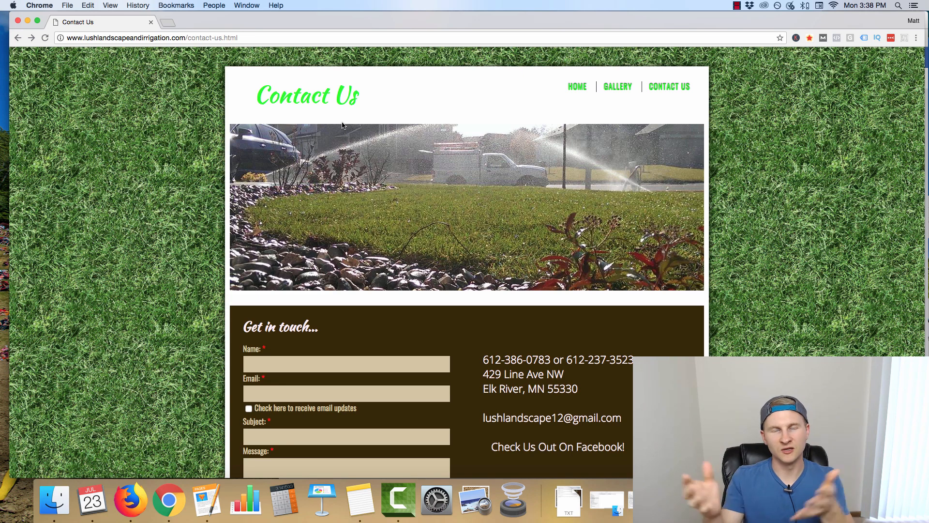
pyautogui.scroll(-3)
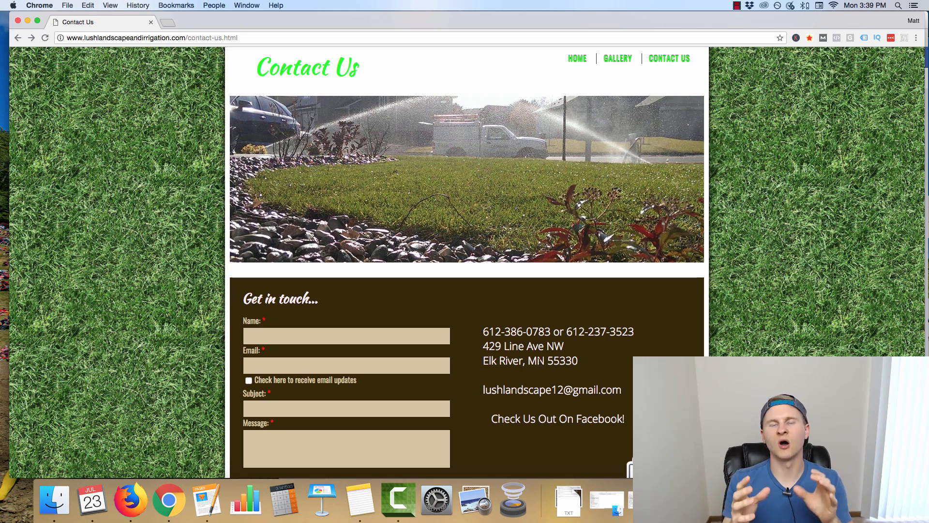
pyautogui.scroll(3)
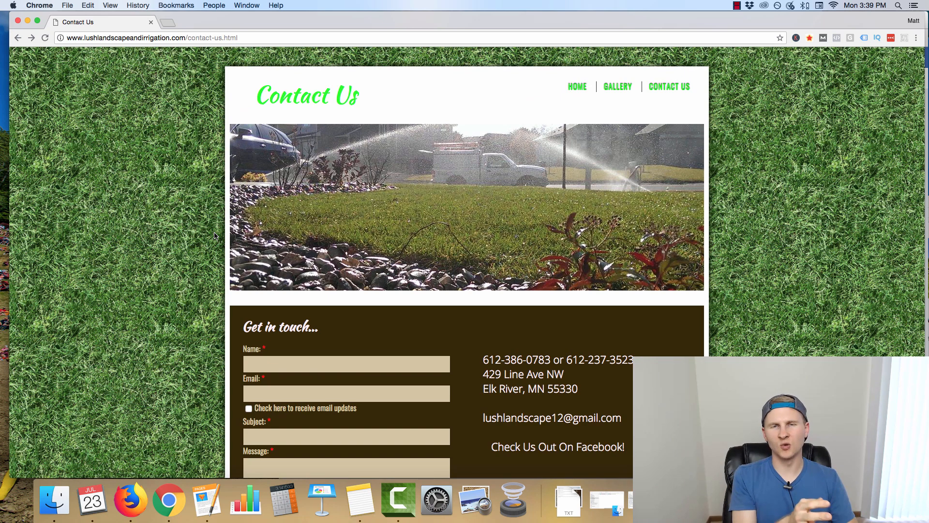